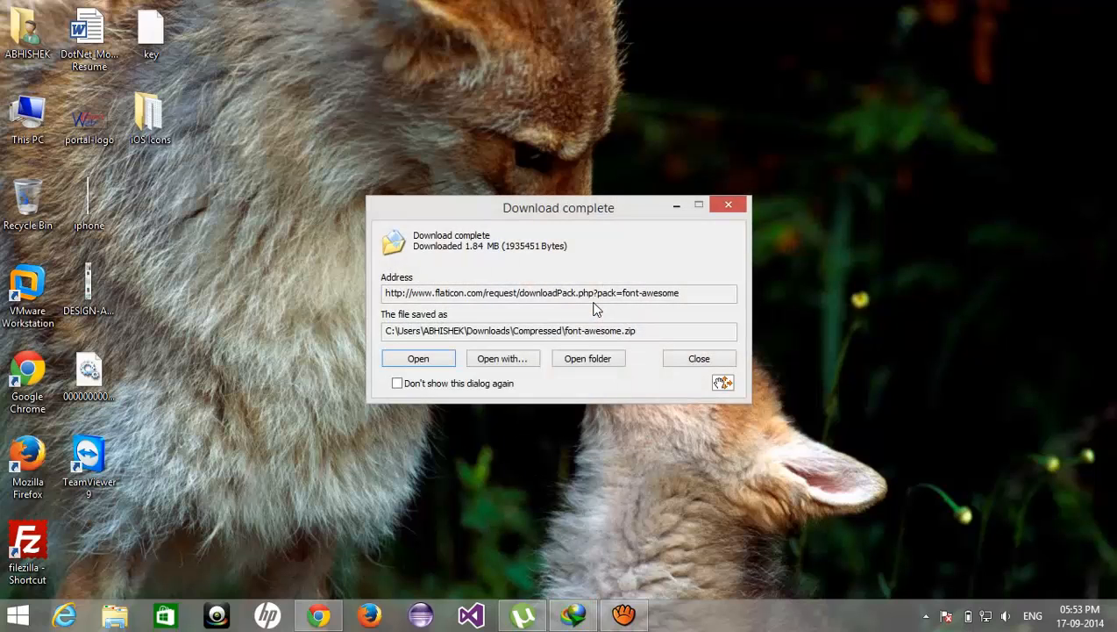
Dismiss the font-awesome 'Download complete' dialog on the Windows desktop
click(699, 357)
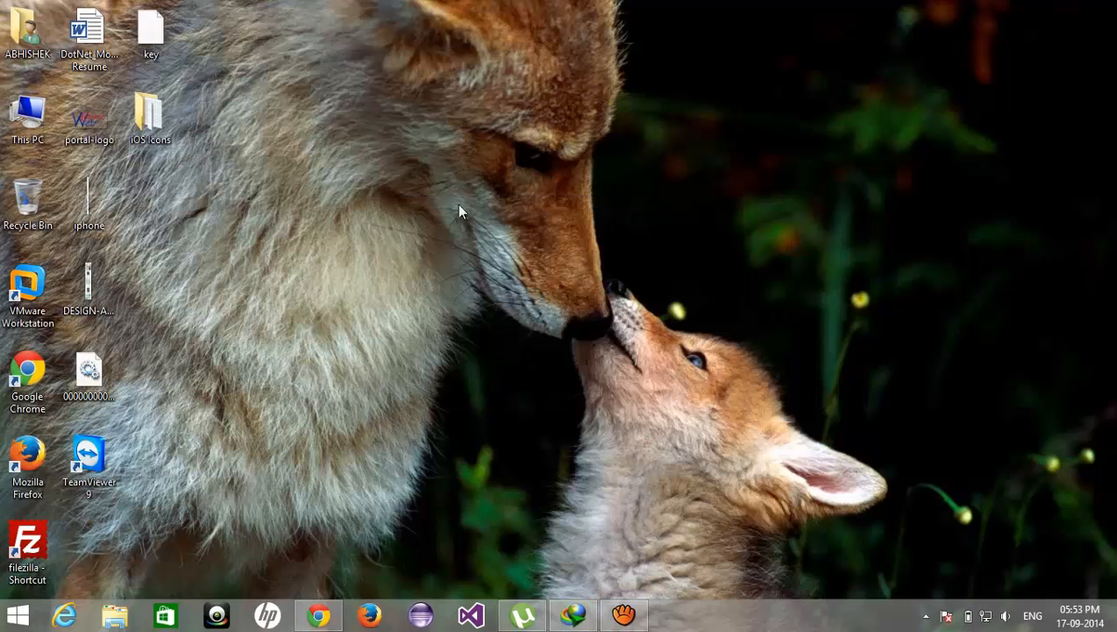
mouse_move(342, 325)
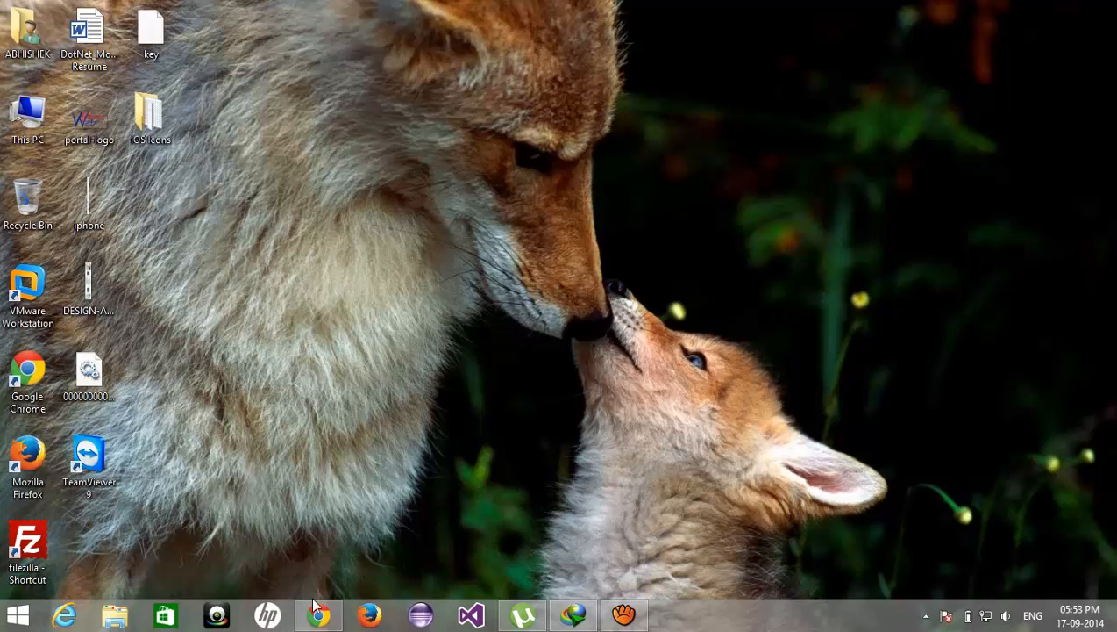
Bring Chrome forward and enter programming-guru.com in a new tab
click(318, 613)
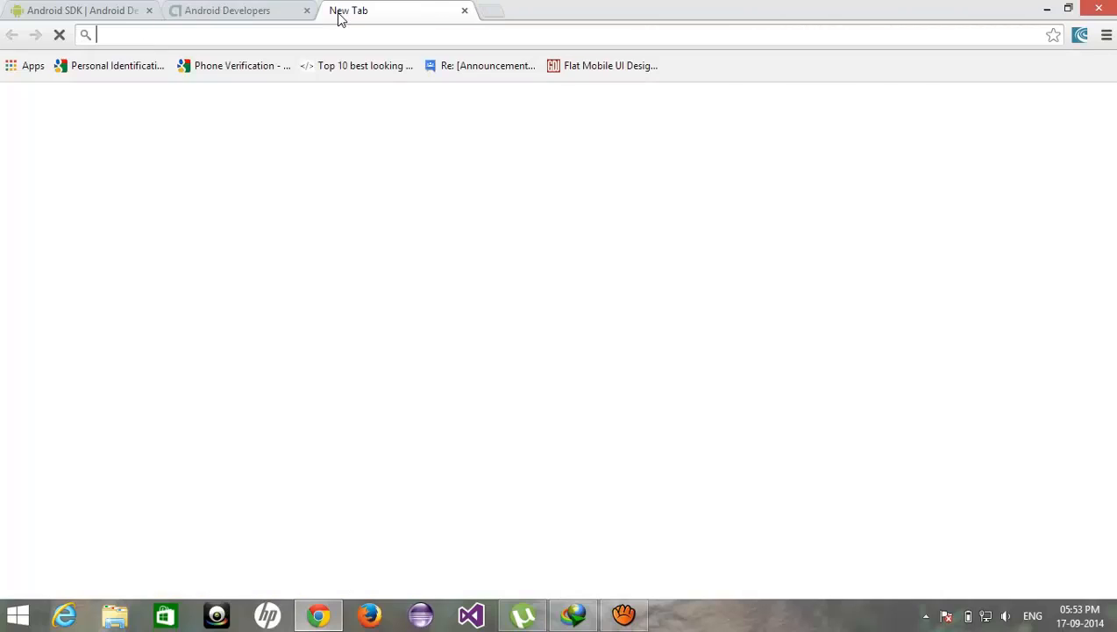
text(programming-guru.com)
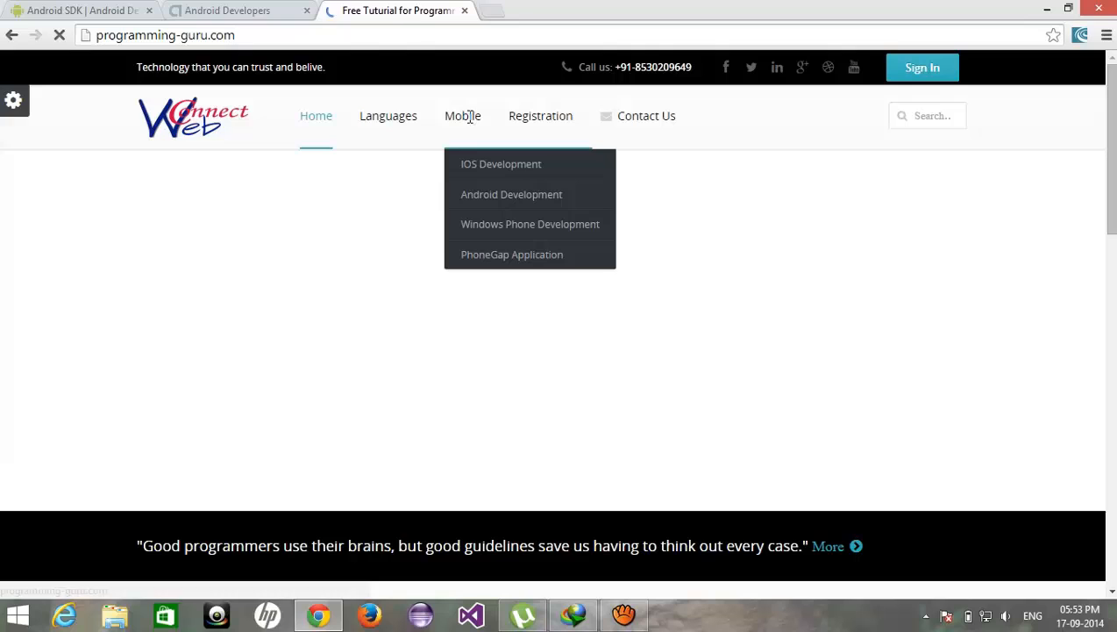
mouse_move(501, 164)
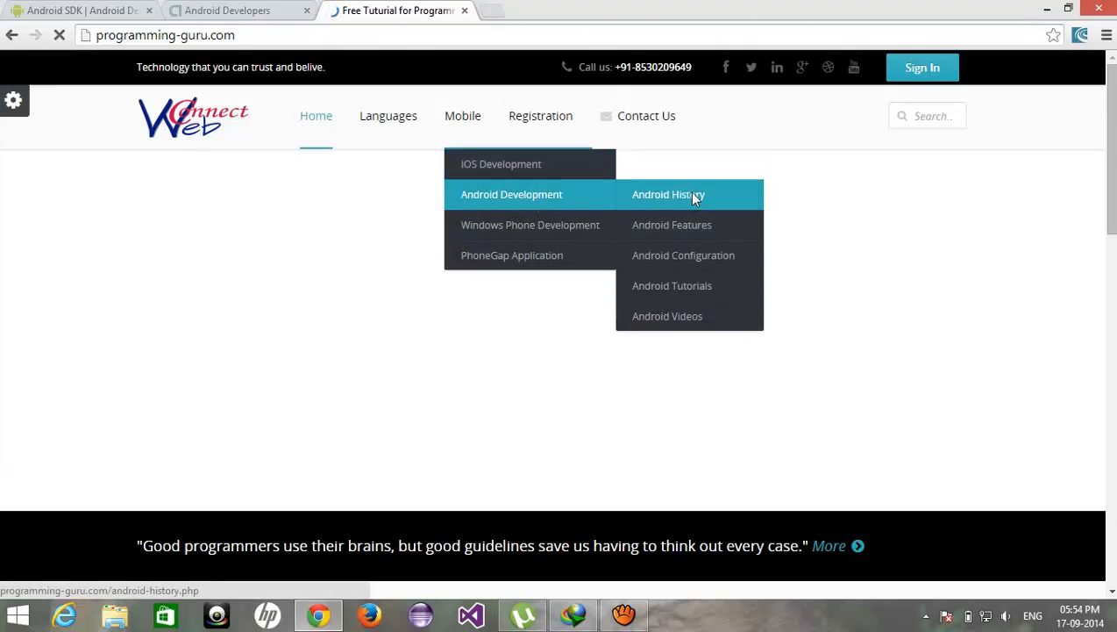
Read the Android History article through Jelly Bean, glancing briefly at the Android Developers tab
click(669, 193)
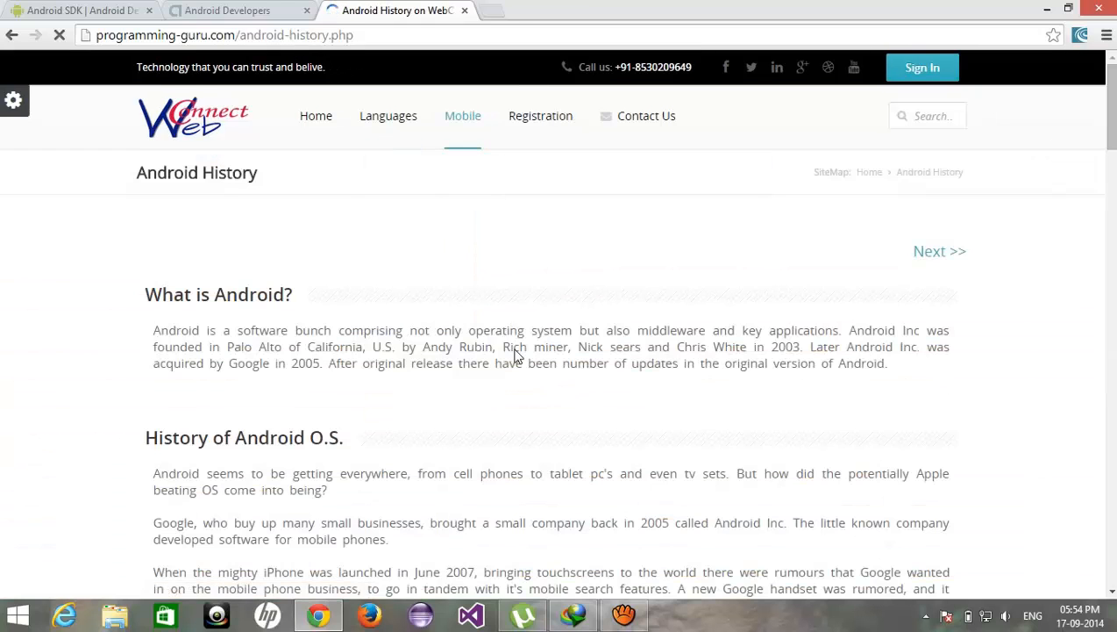
scroll(down, 3)
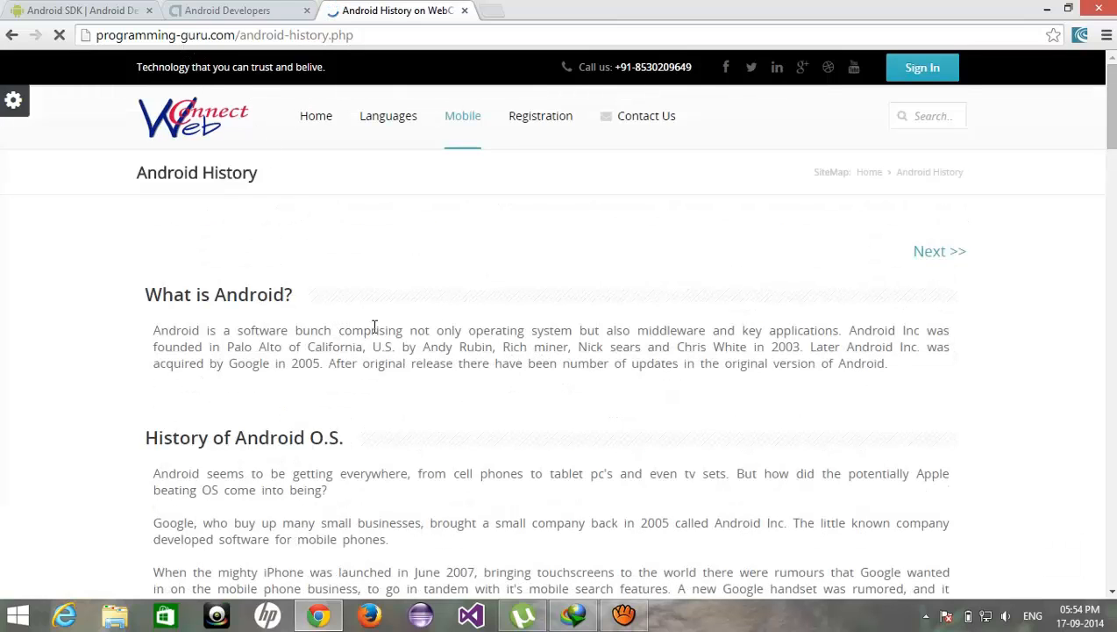
scroll(down, 3)
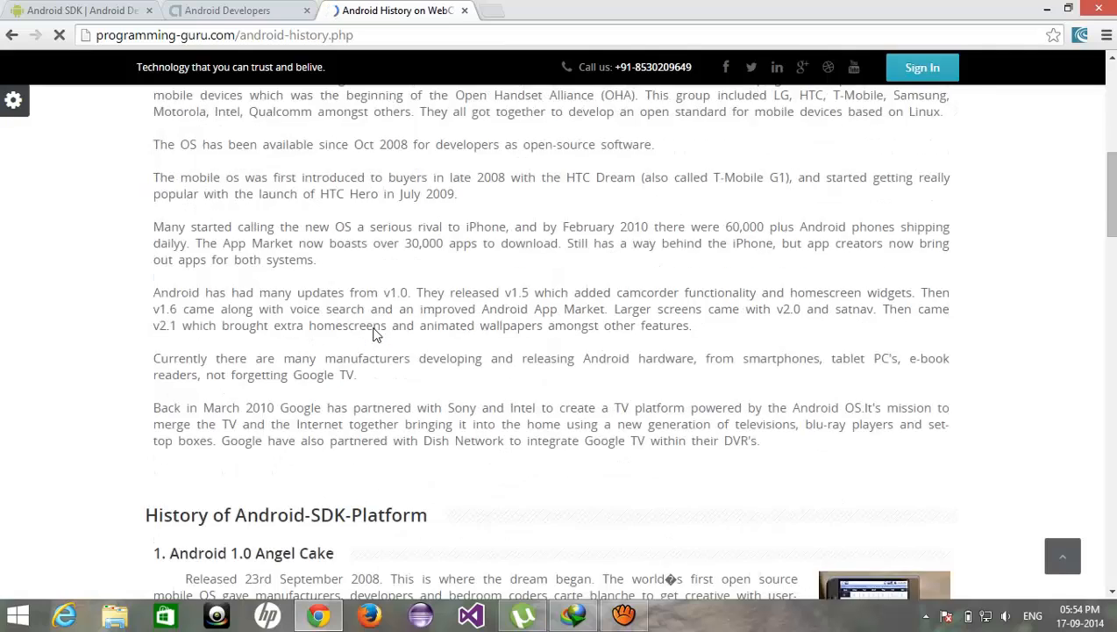
scroll(down, 3)
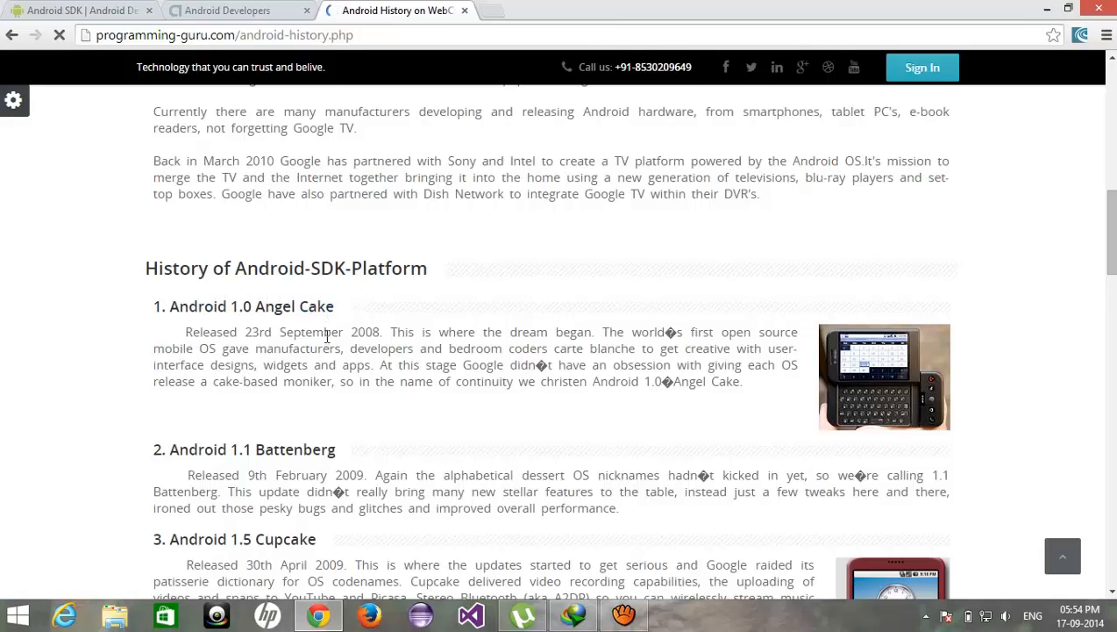
scroll(down, 3)
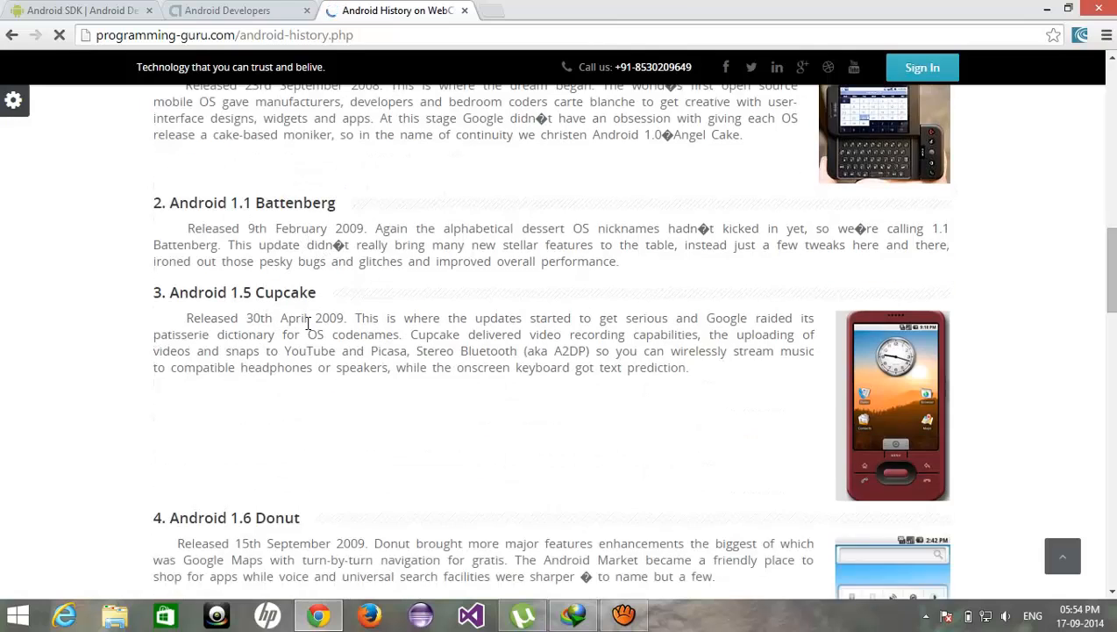
scroll(down, 3)
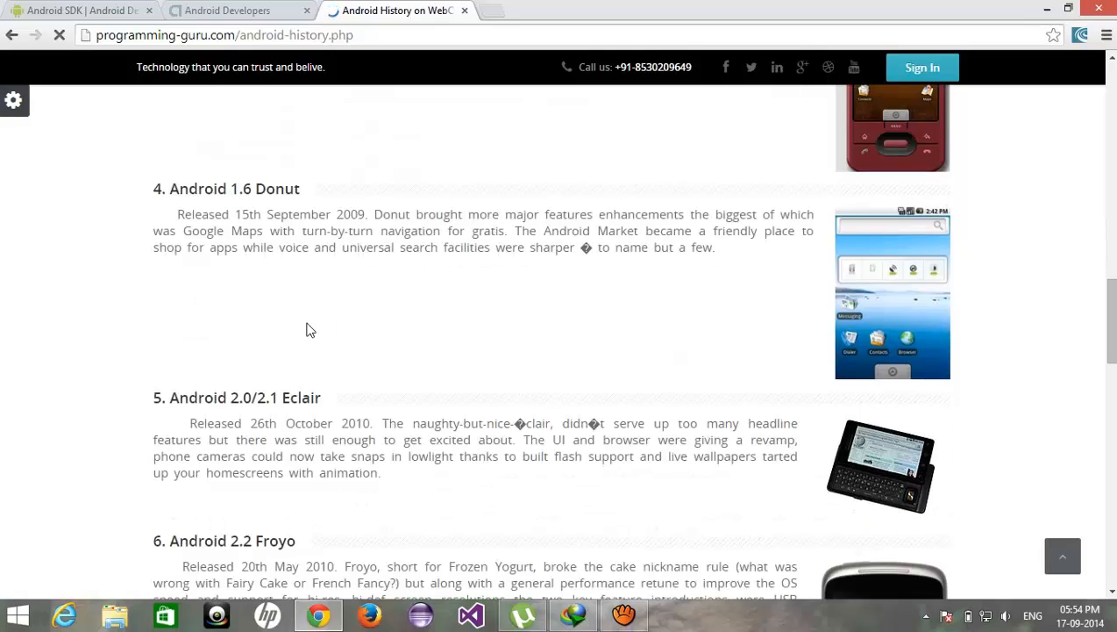
scroll(down, 3)
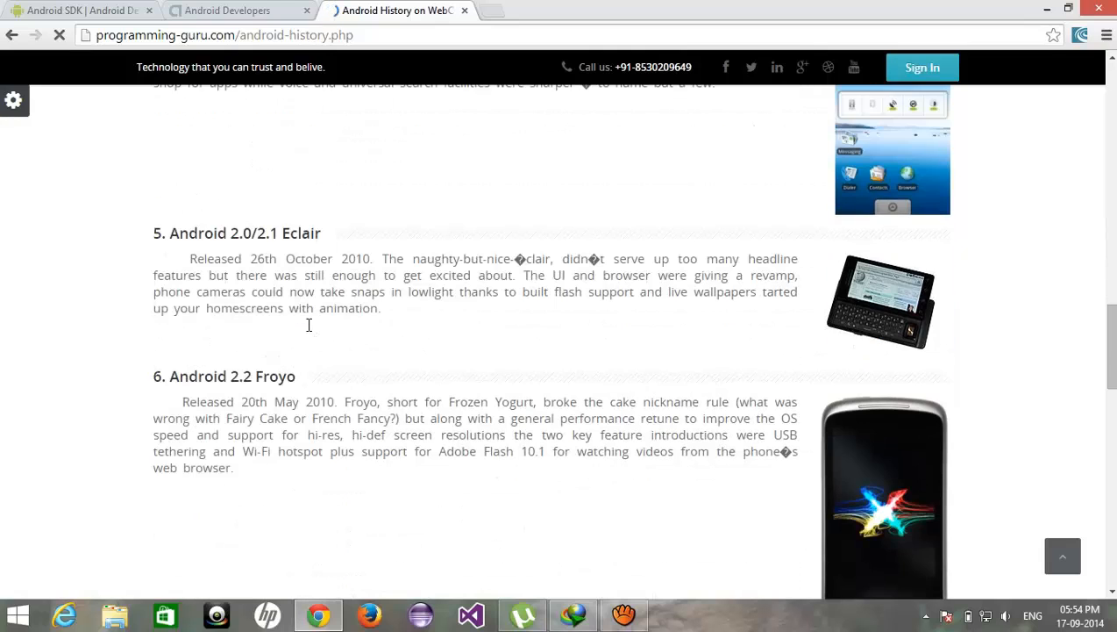
scroll(down, 3)
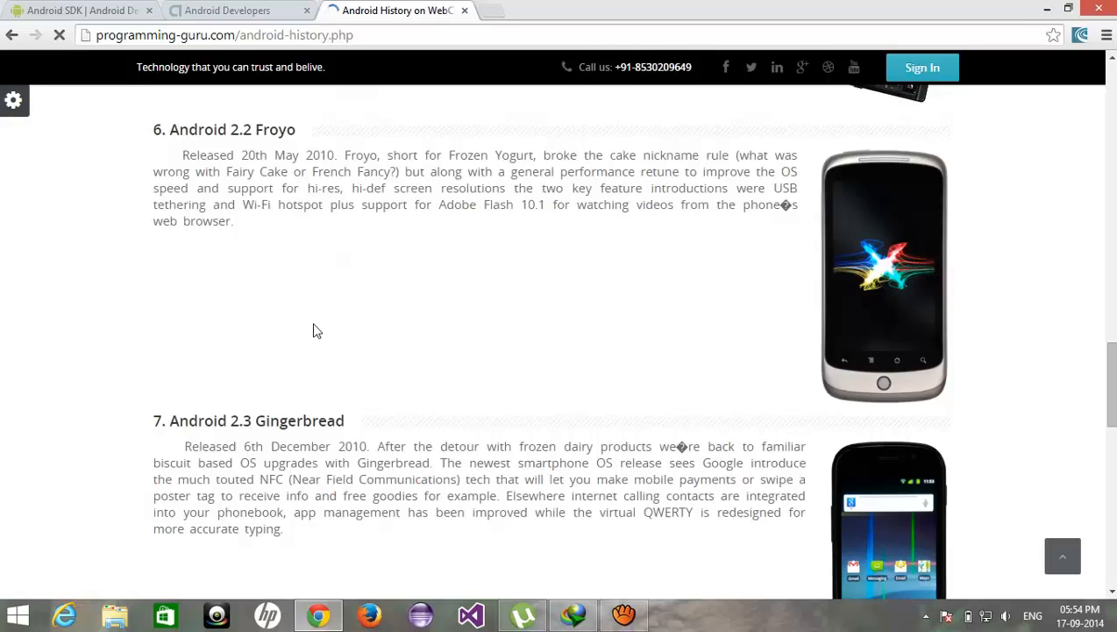
scroll(down, 3)
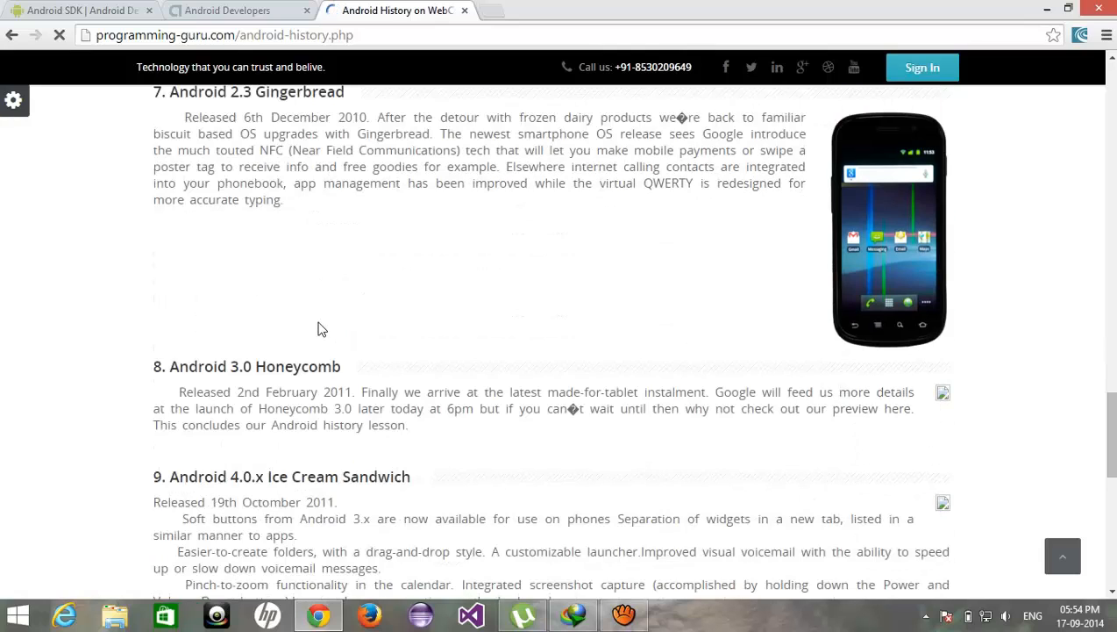
scroll(down, 3)
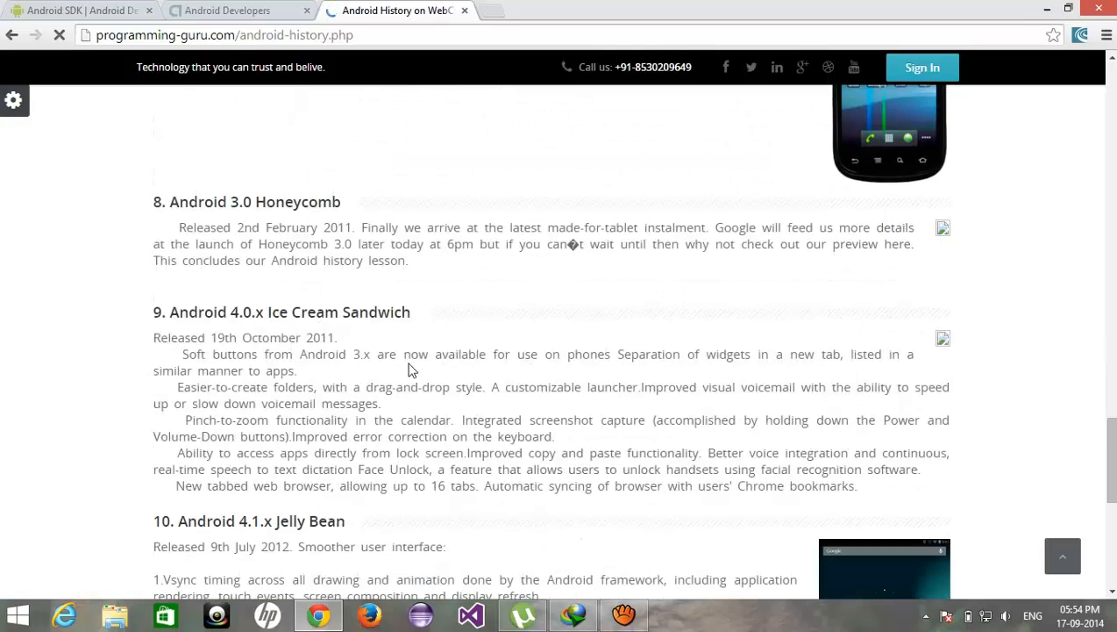
scroll(down, 3)
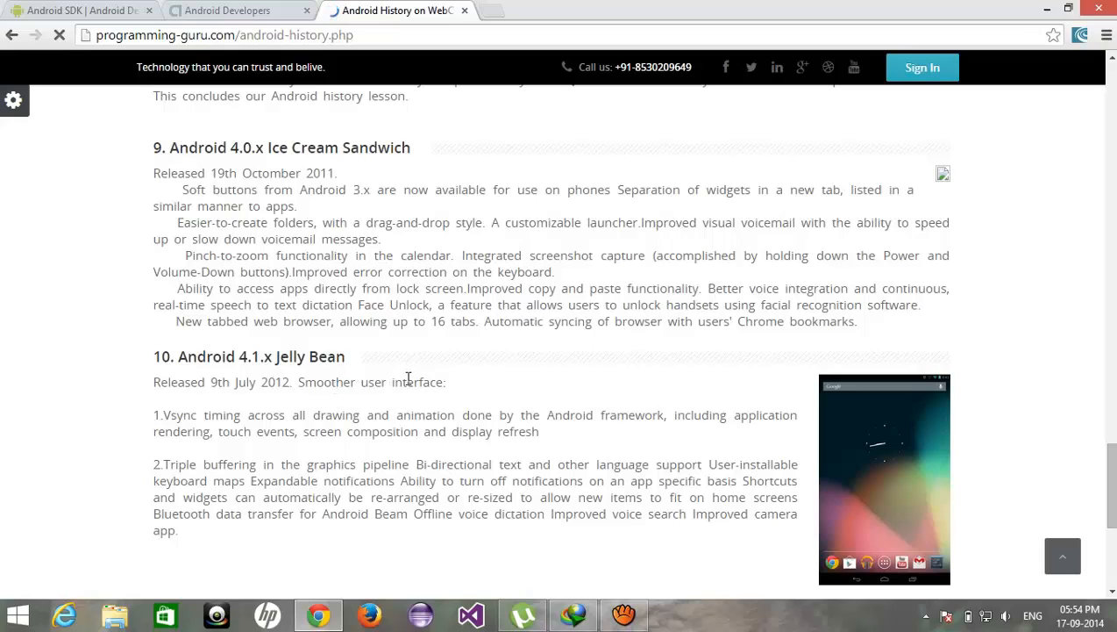
scroll(down, 3)
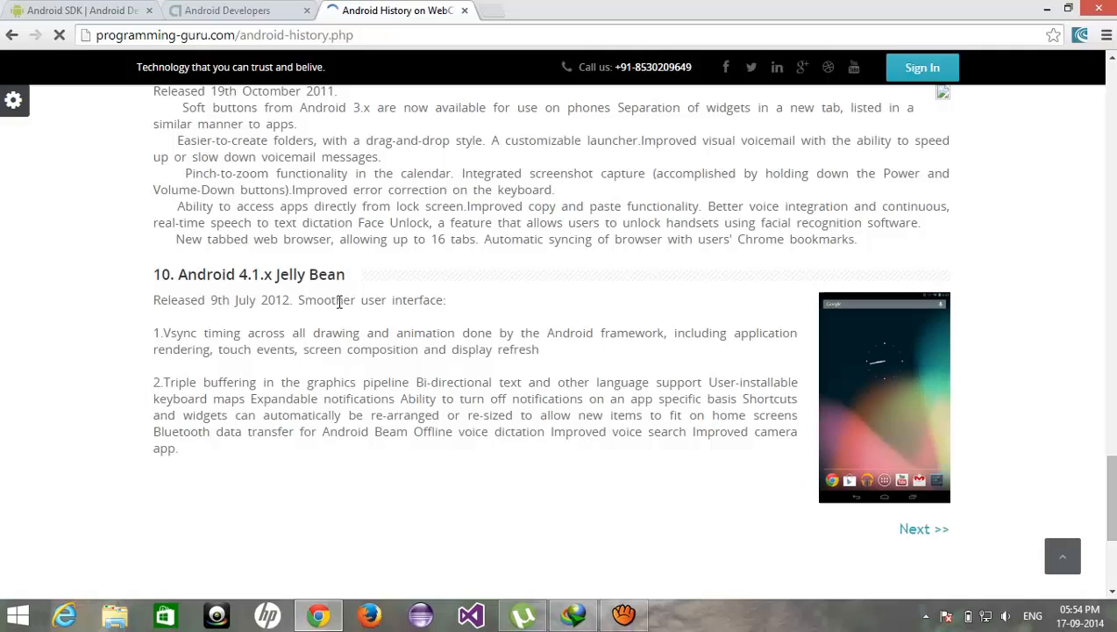
click(227, 10)
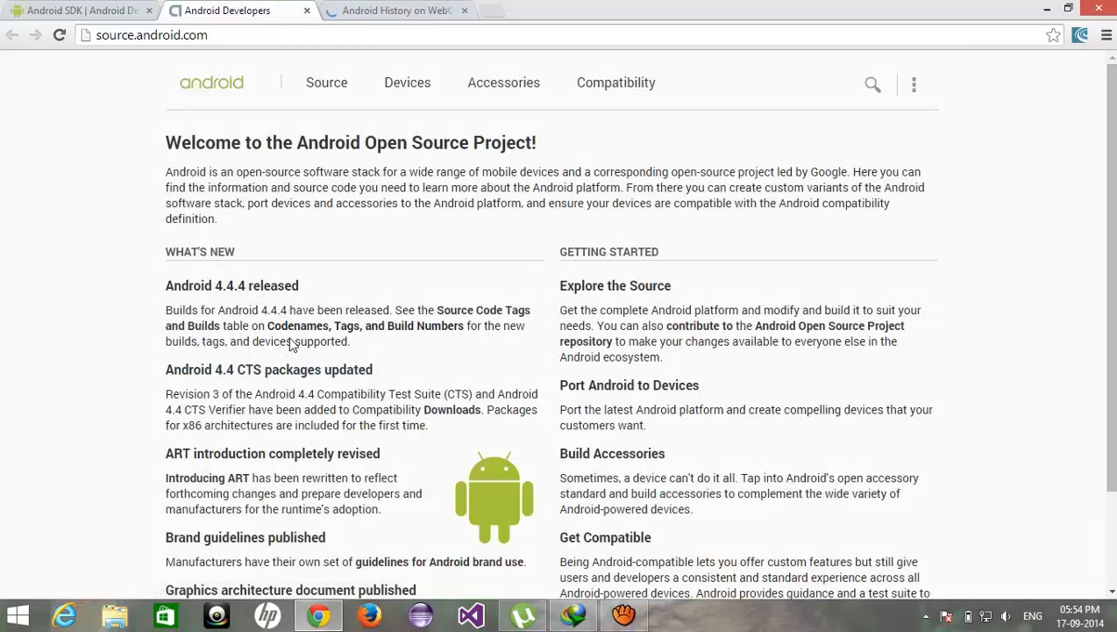
click(395, 11)
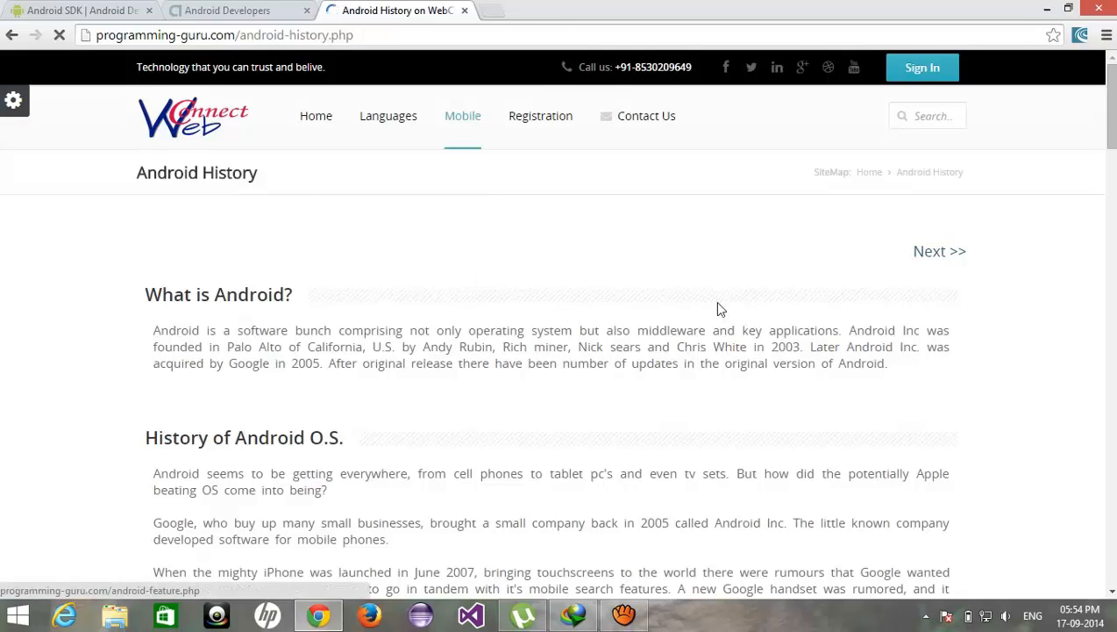
Read the Android Features article down to Web Browser and dismiss the McAfee popup
click(940, 251)
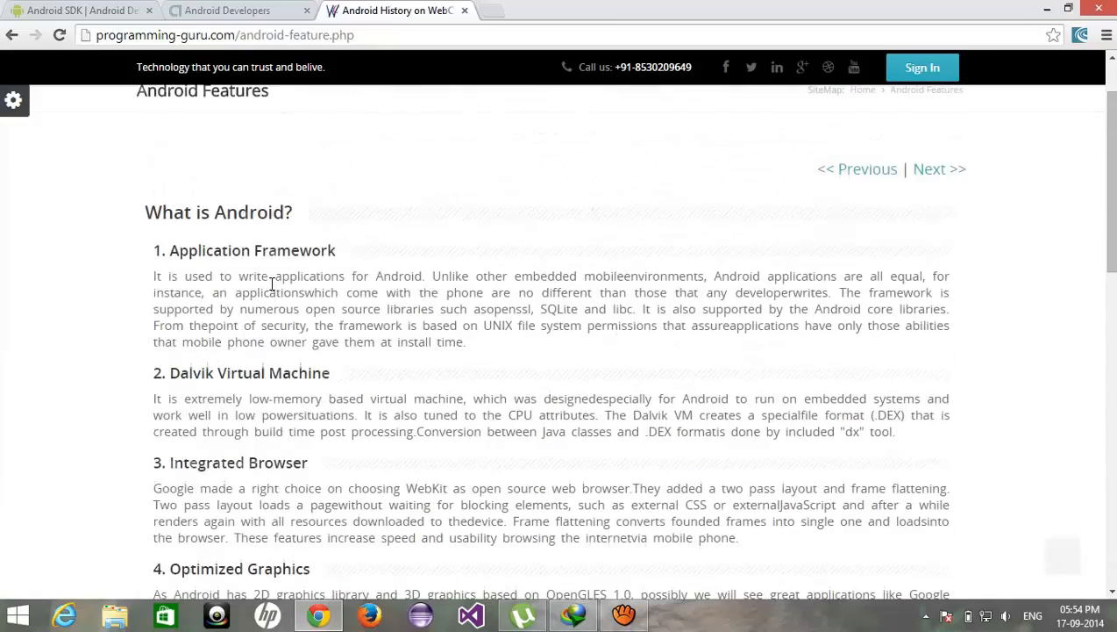
scroll(down, 3)
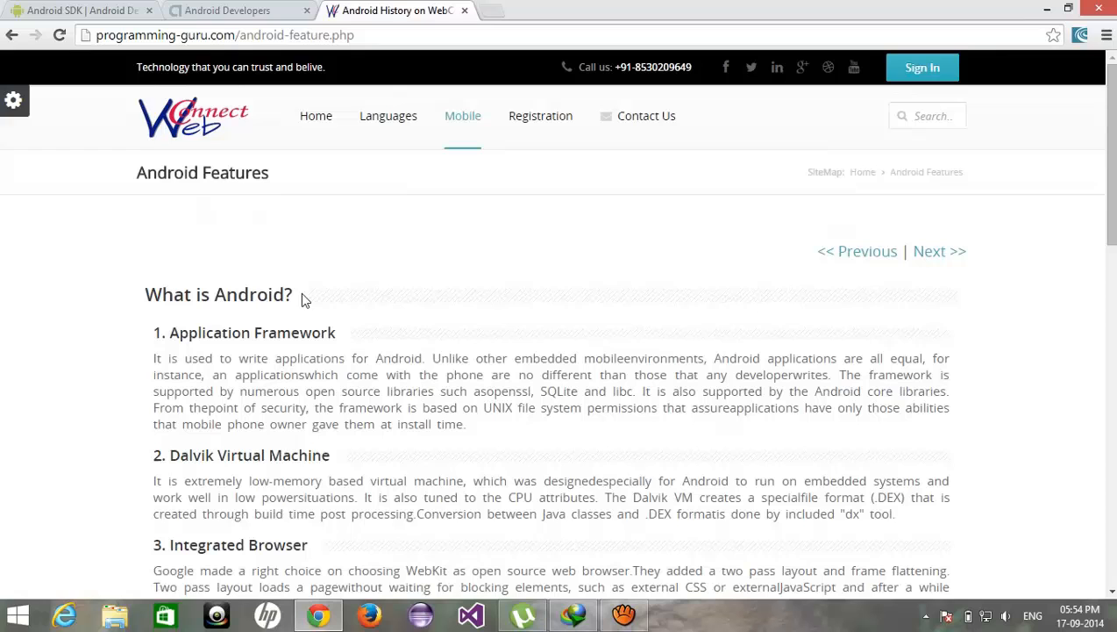
double_click(293, 333)
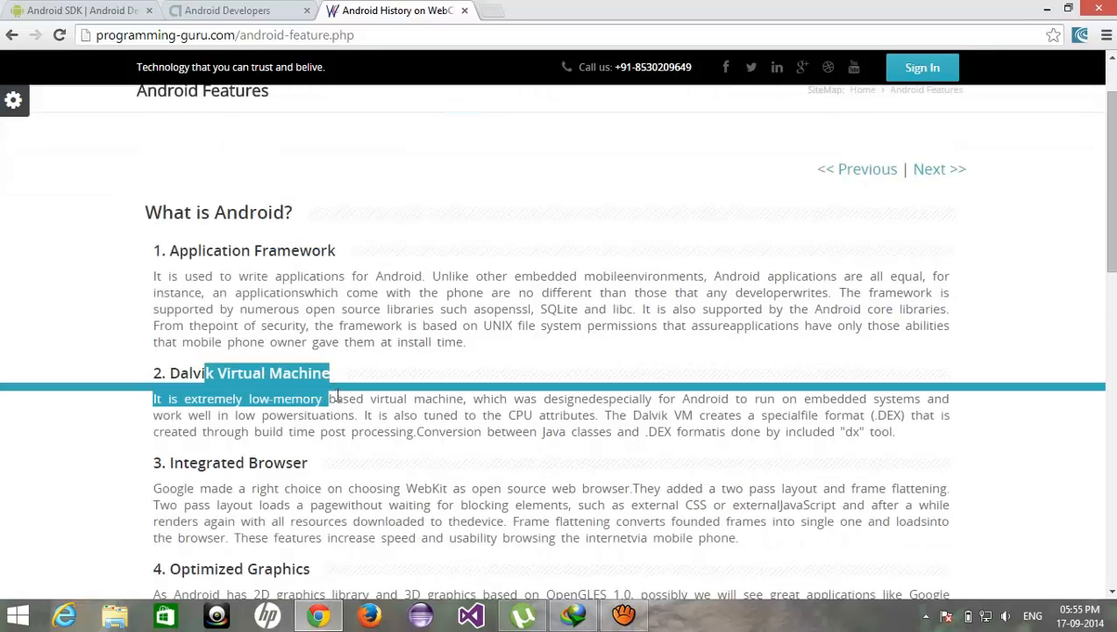
scroll(down, 3)
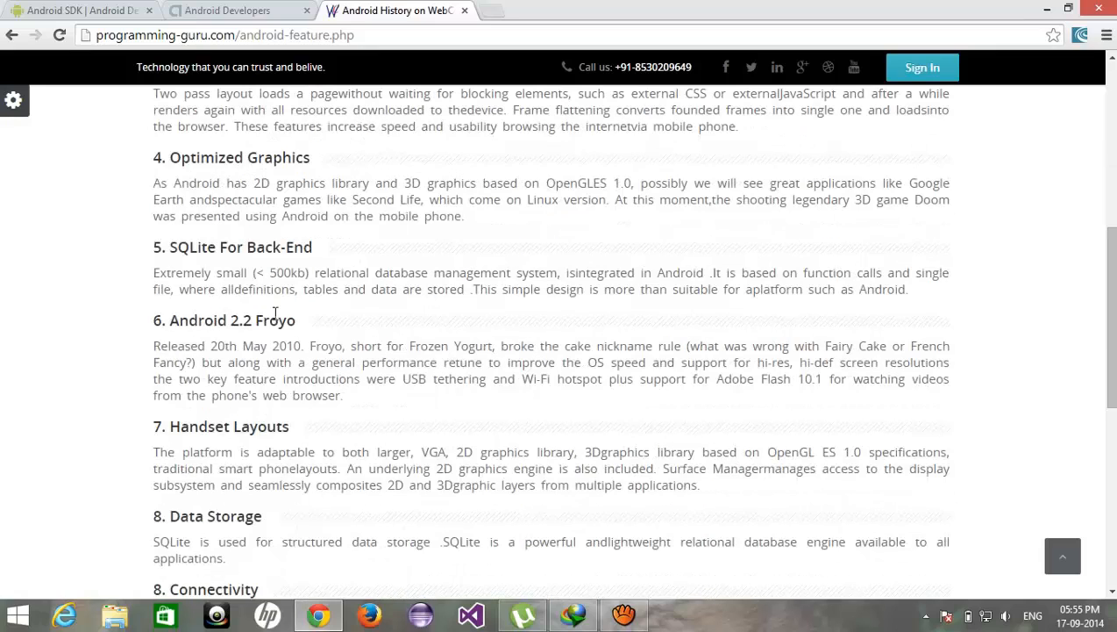
mouse_move(310, 323)
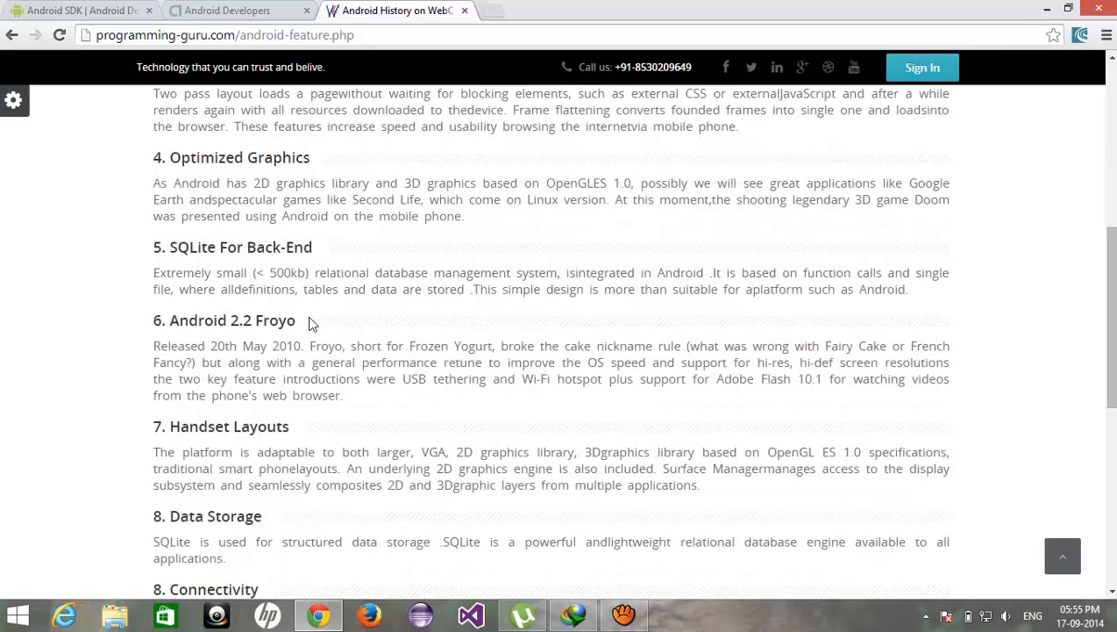
mouse_move(277, 295)
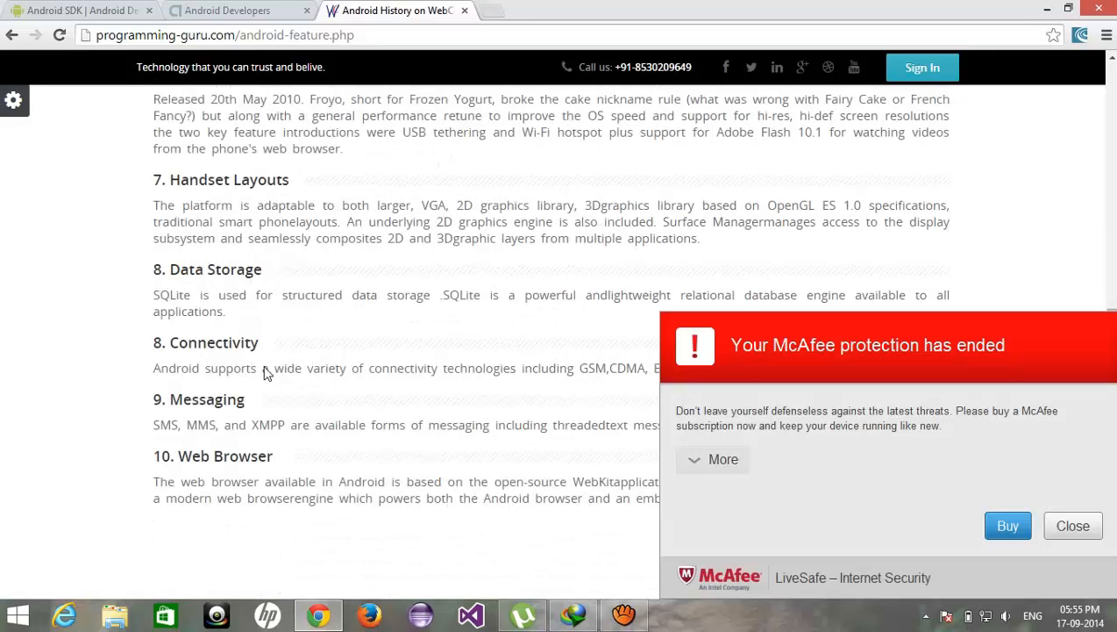
click(1072, 525)
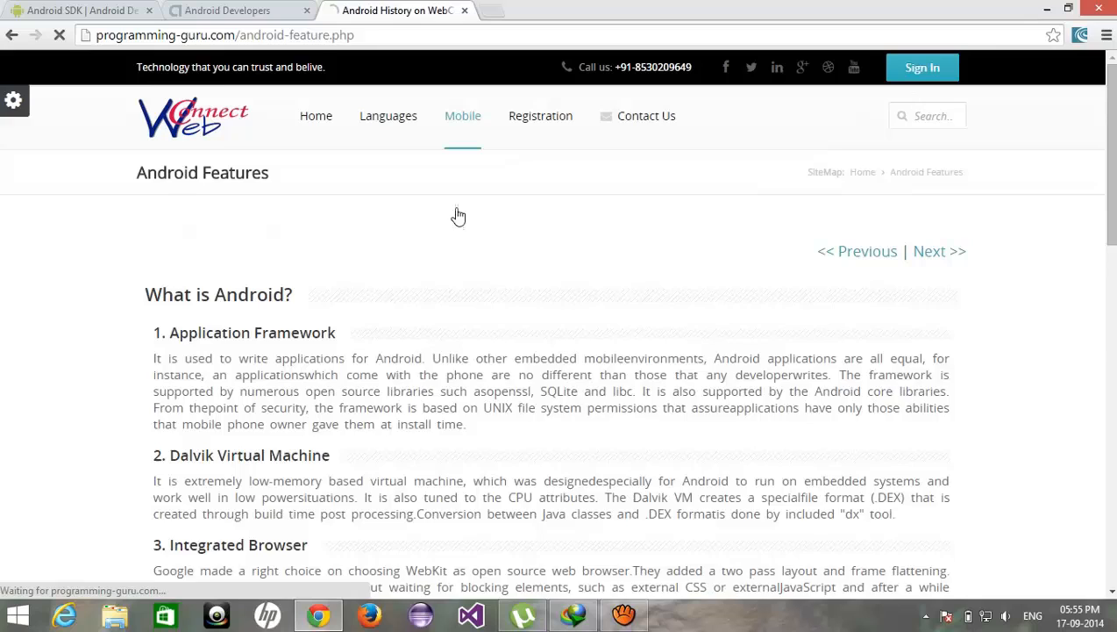
Read through the Android Configuration tutorial on creating an Eclipse project
click(939, 251)
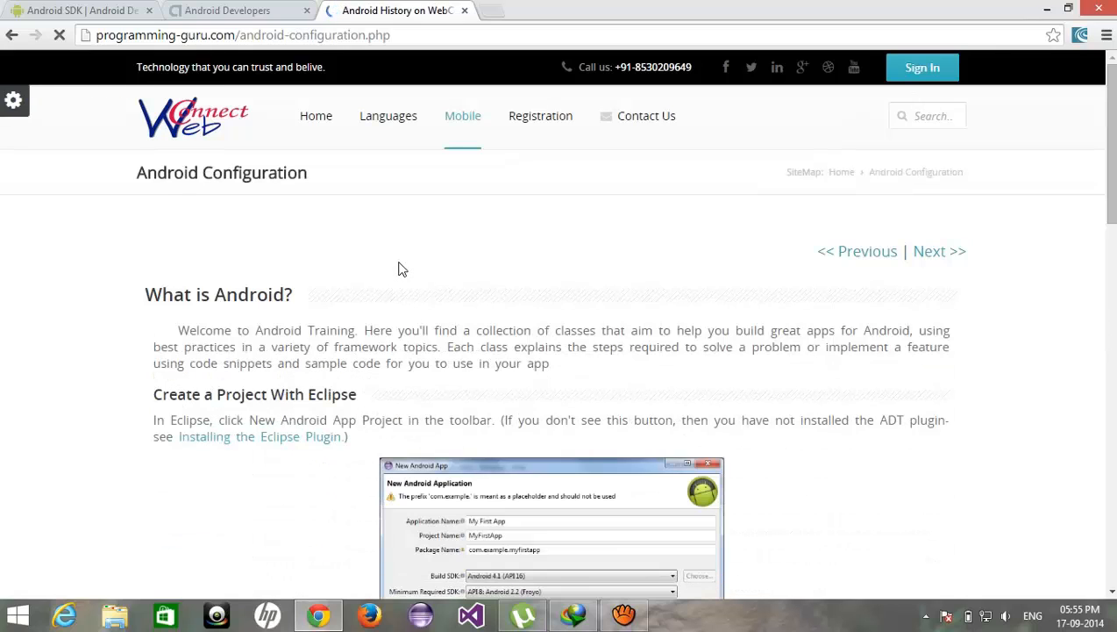
scroll(down, 3)
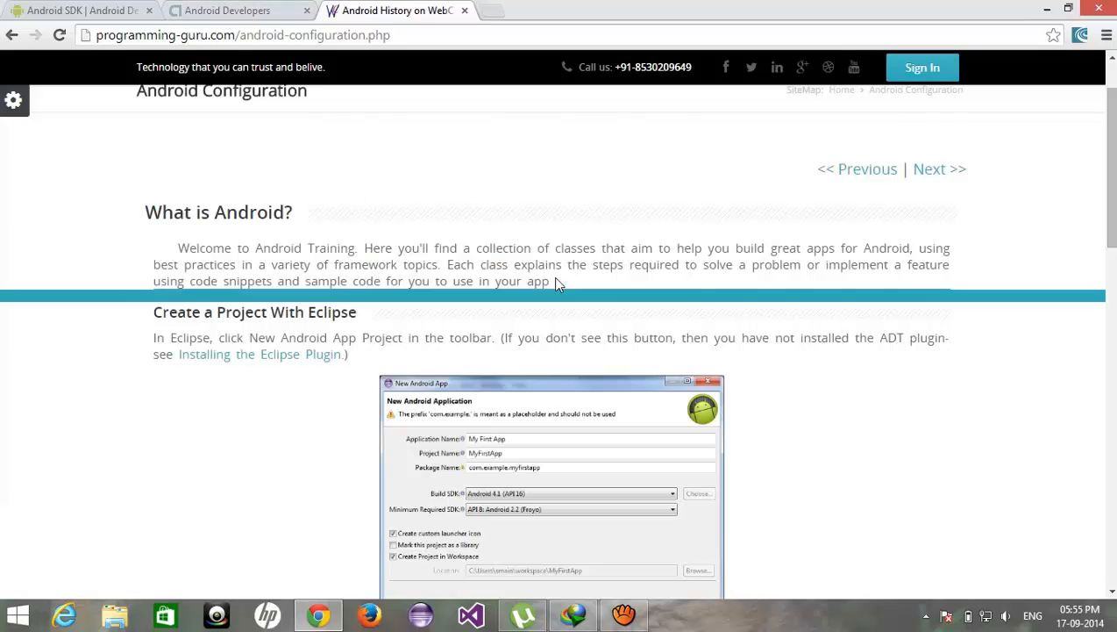
double_click(538, 264)
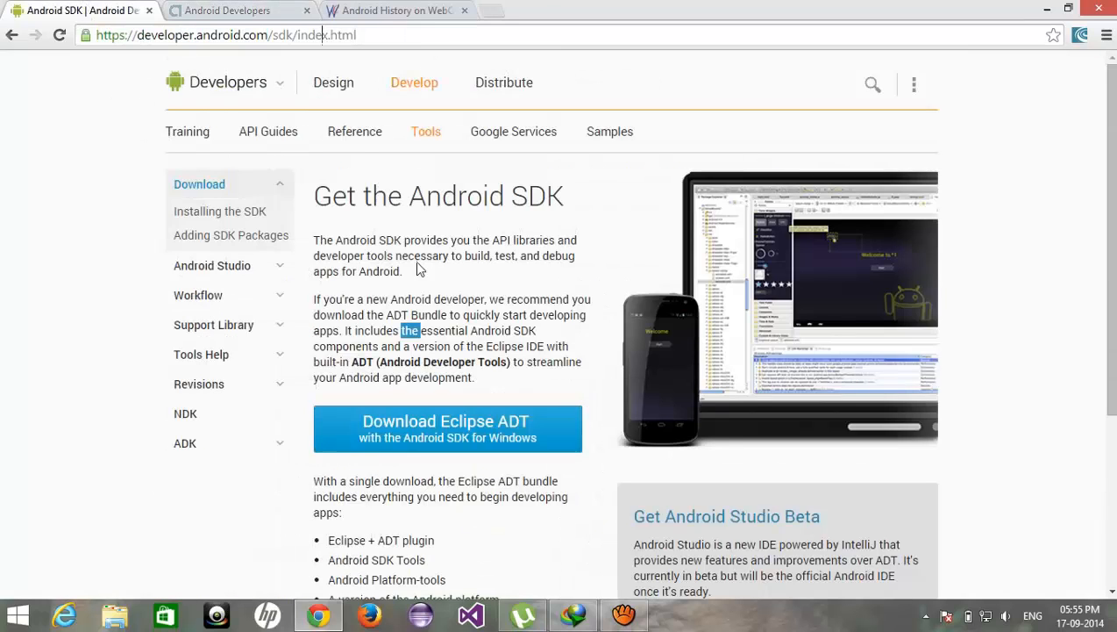
mouse_move(408, 430)
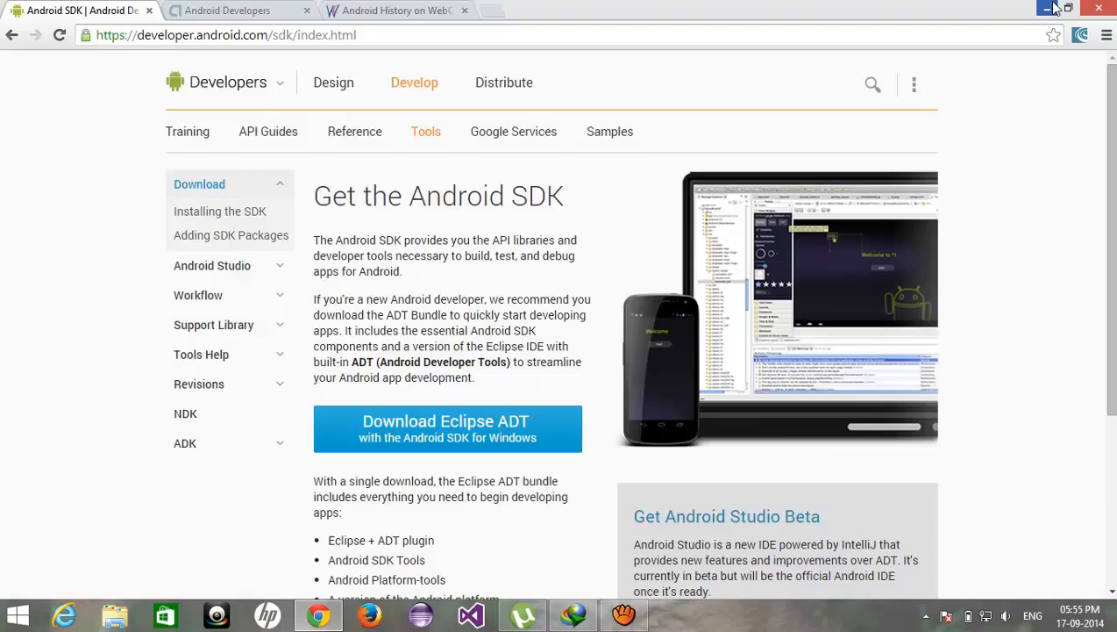
Minimize the Chrome window to reveal File Explorer's This PC view
click(114, 614)
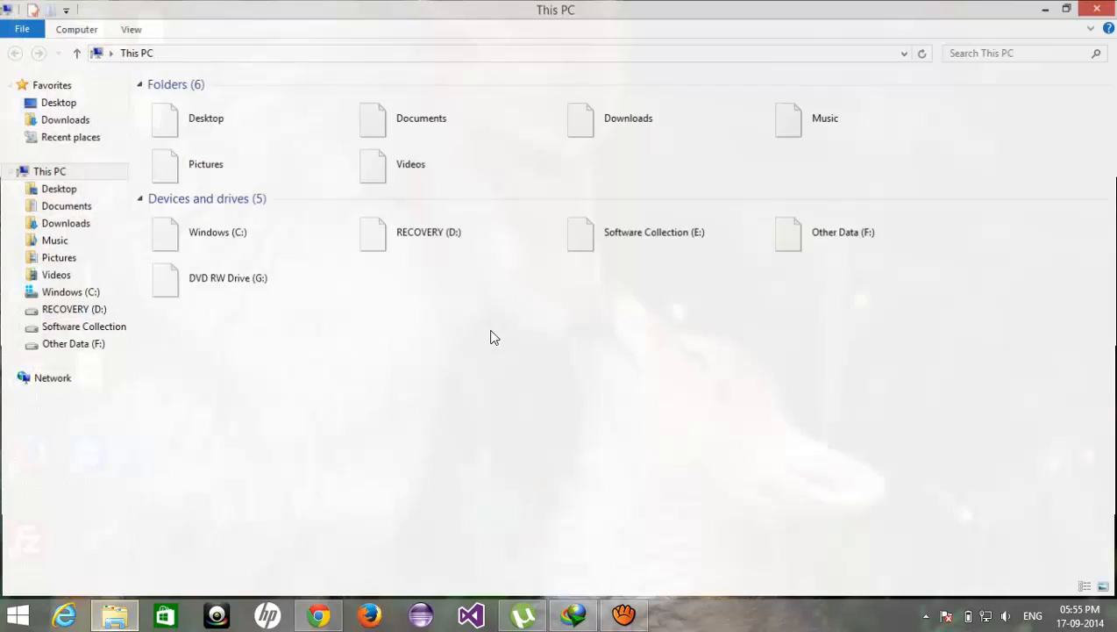
Browse drive E to the Android Development eclipse folder and launch eclipse.exe
double_click(653, 231)
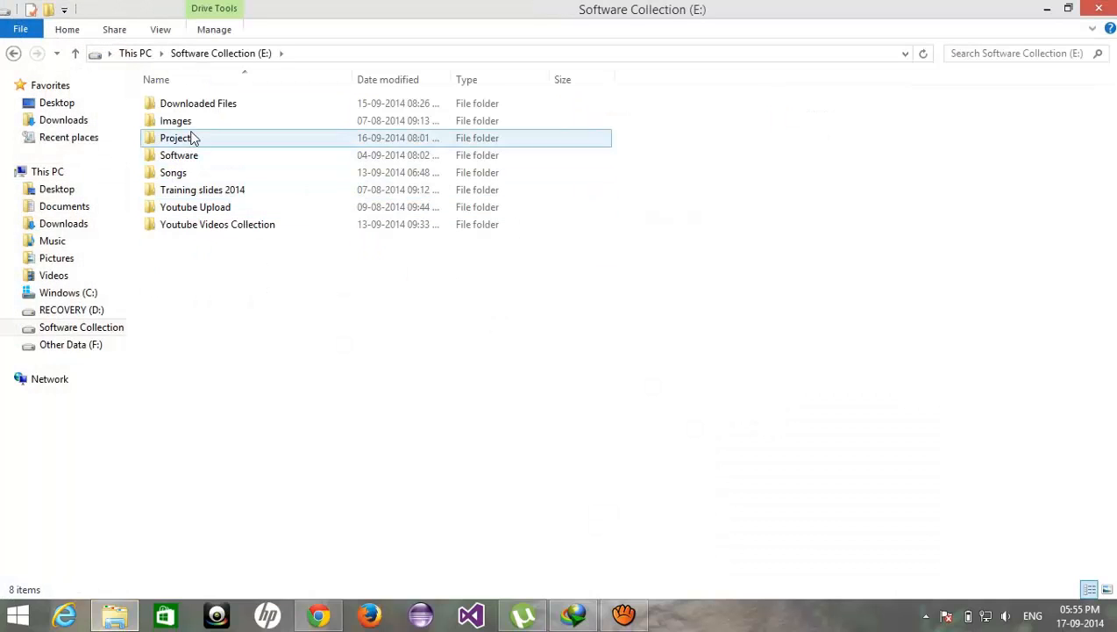
double_click(179, 155)
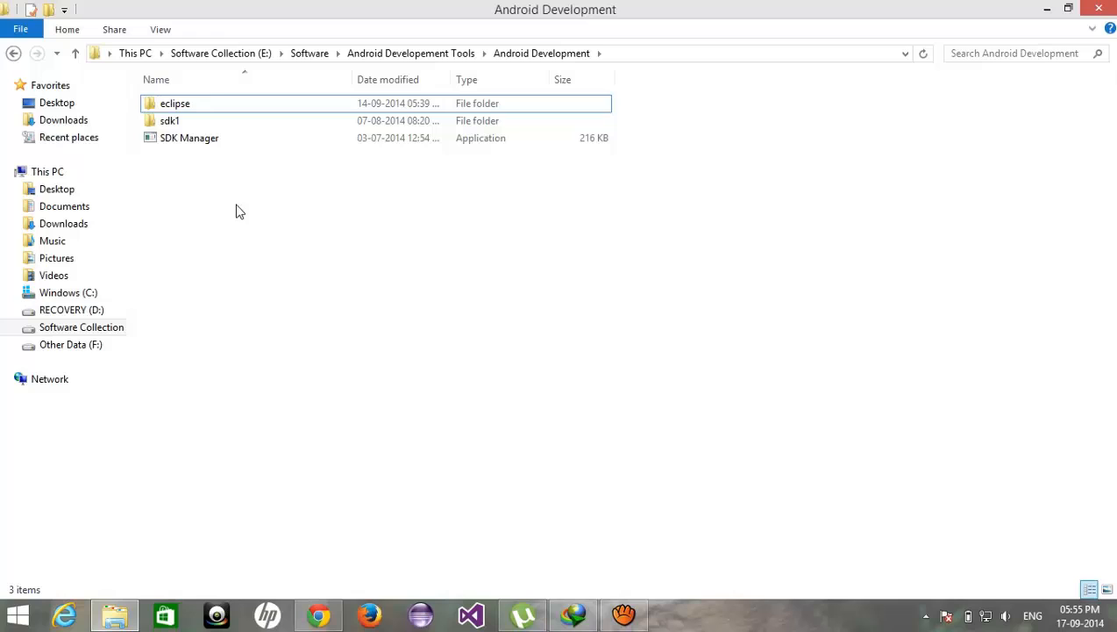
right_click(240, 211)
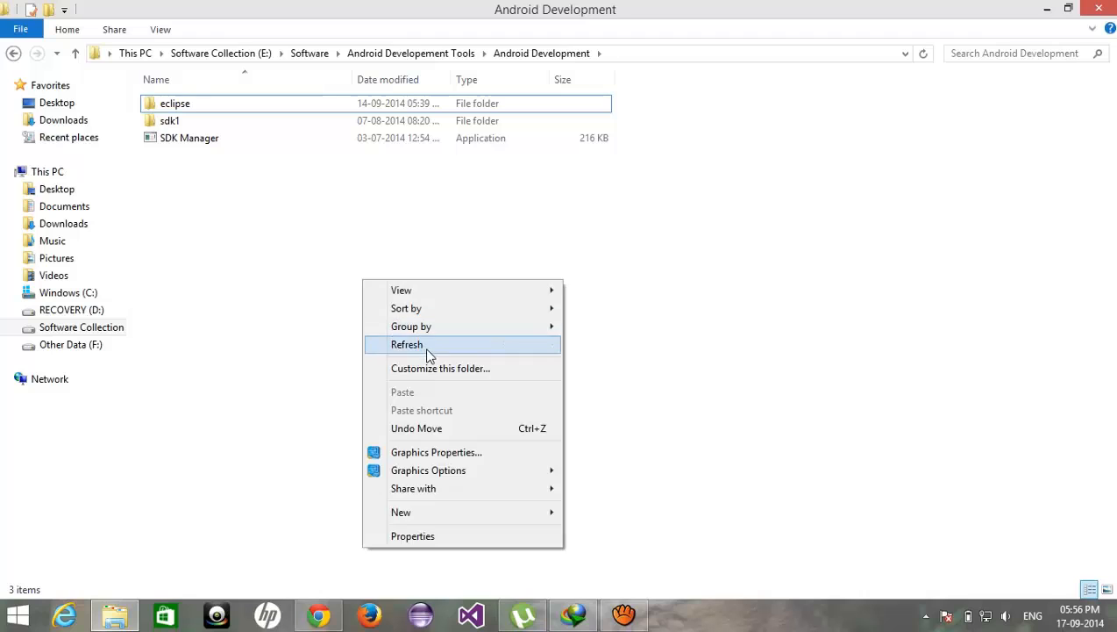
click(175, 102)
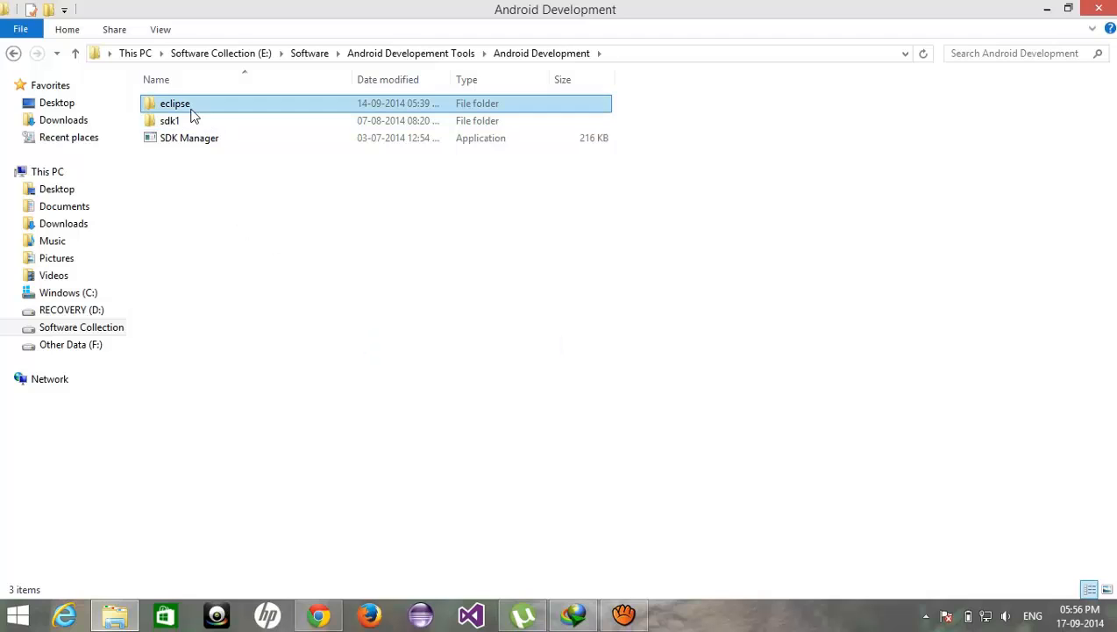
double_click(175, 102)
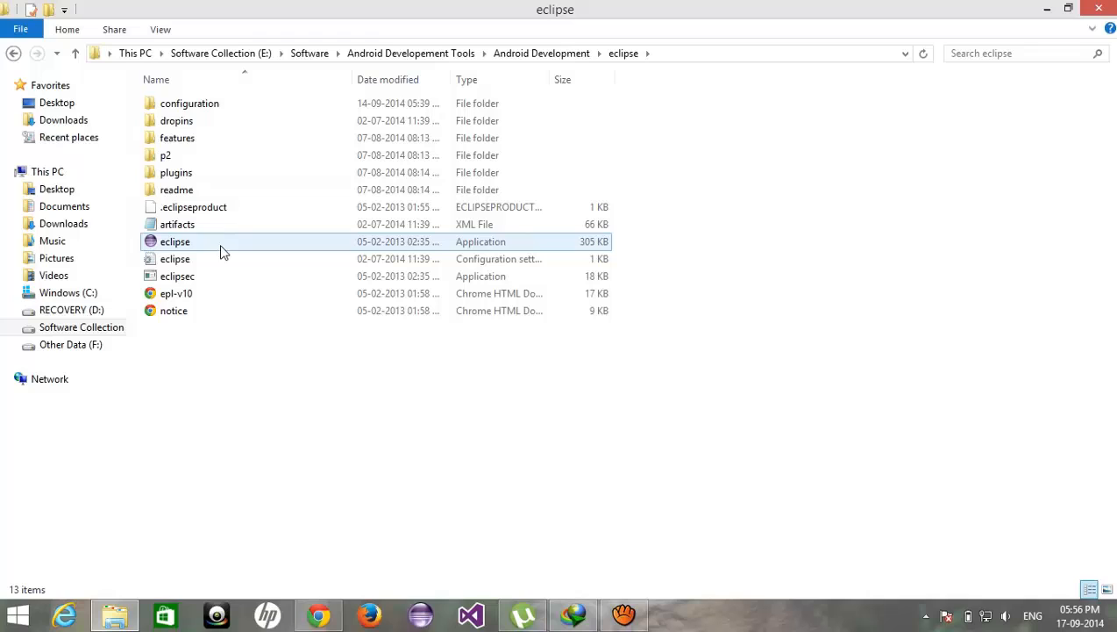
double_click(174, 241)
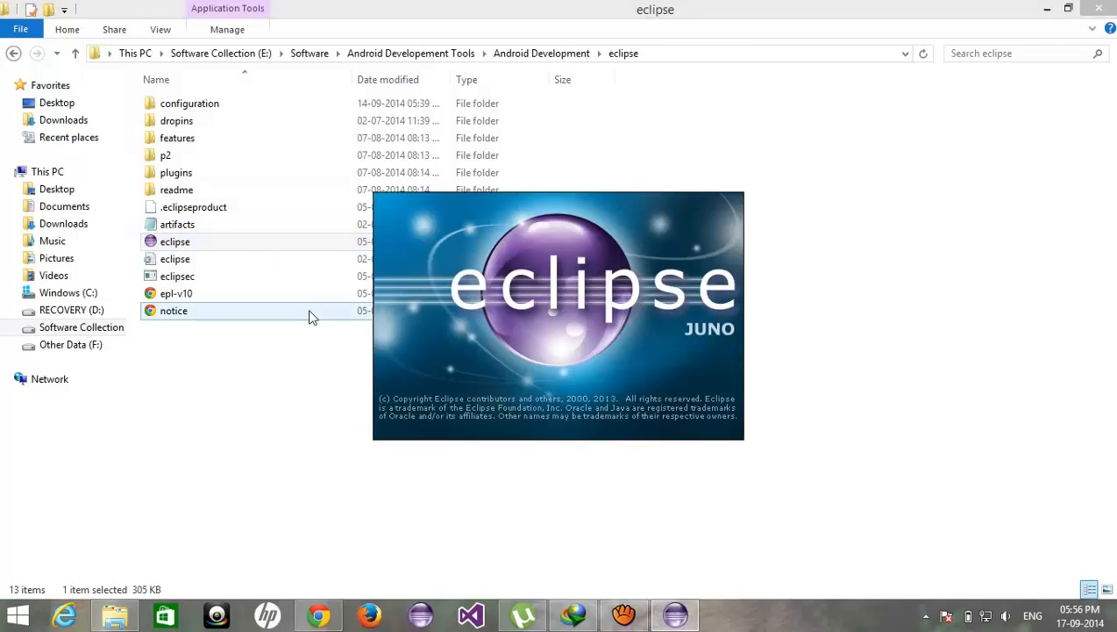
Let the Eclipse Java workspace load and minimize the aTube Catcher recorder window
click(176, 293)
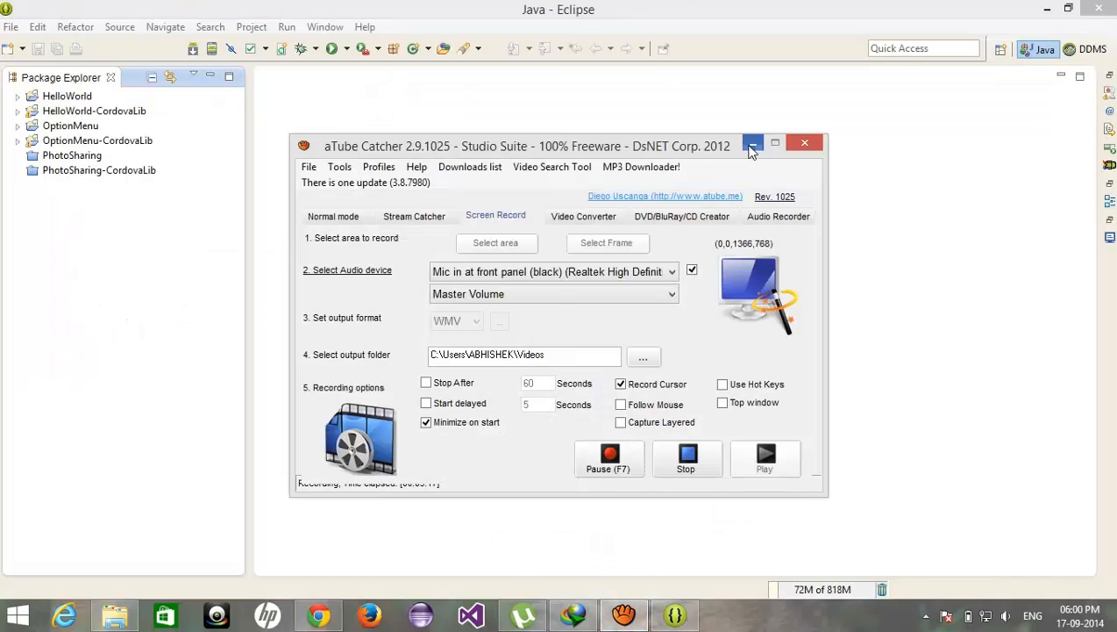
click(752, 143)
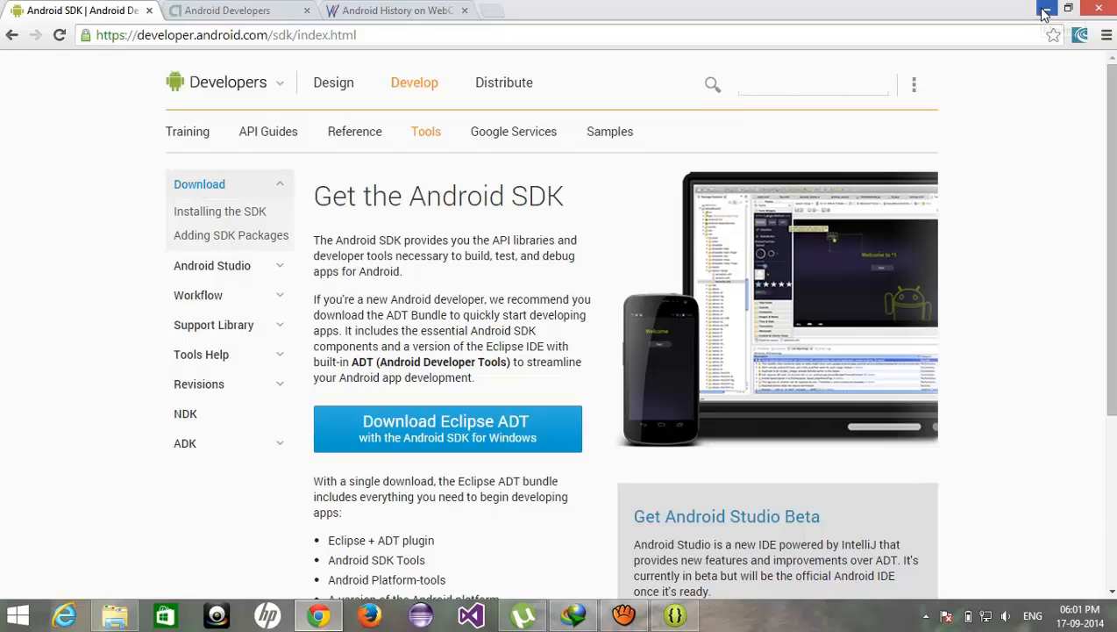
mouse_move(1044, 13)
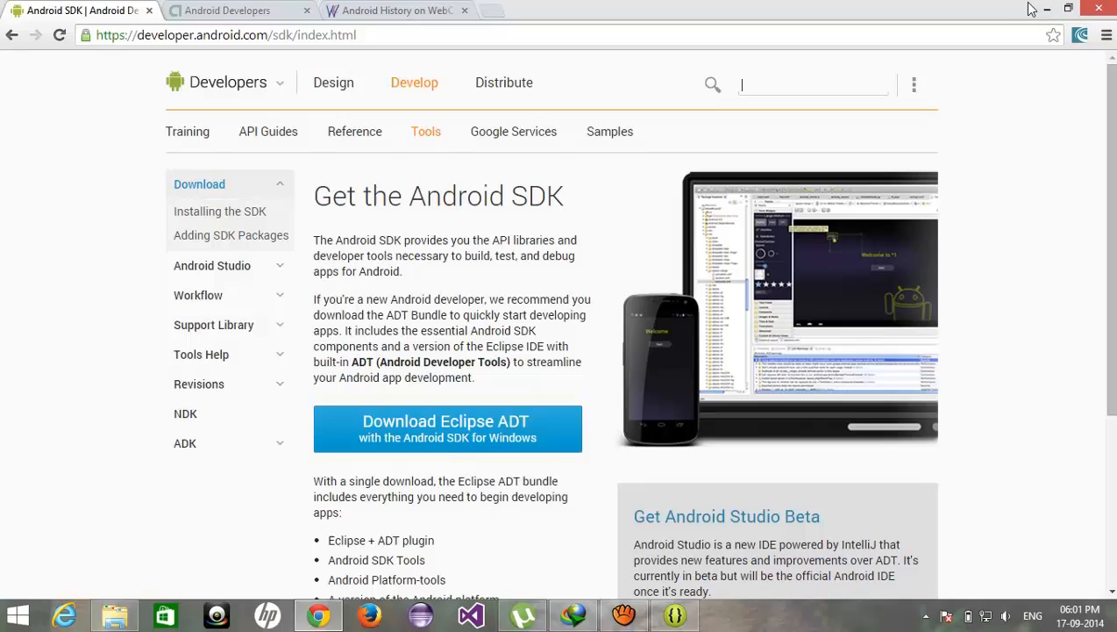
Search Google for 'jdk 7 32 bit' in a new tab, reaching Oracle's Java SE Downloads
click(395, 10)
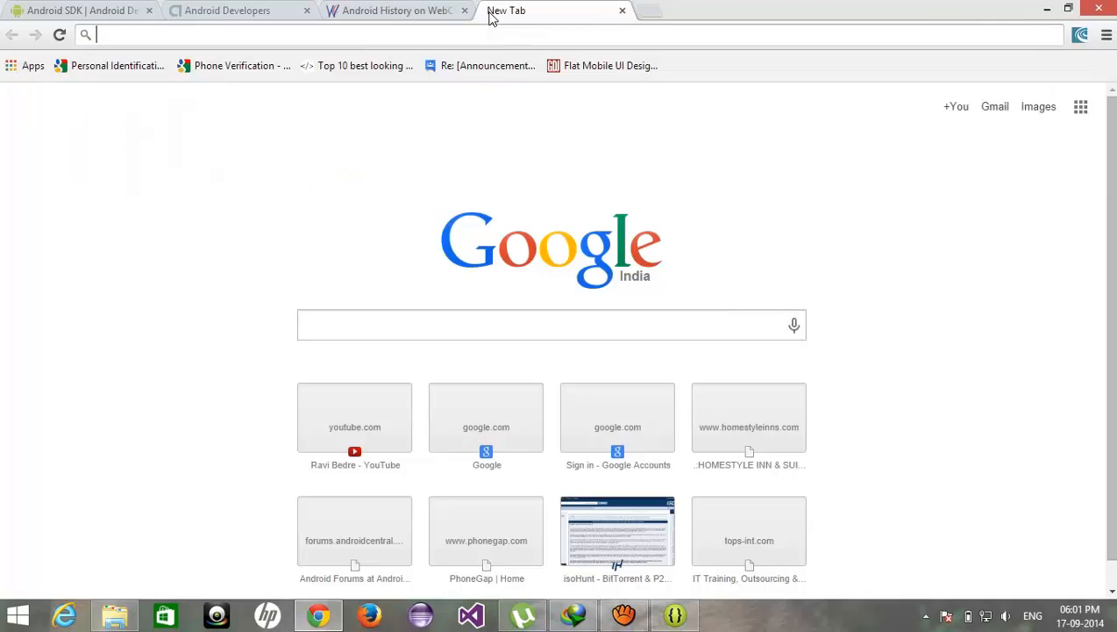
text(jdk)
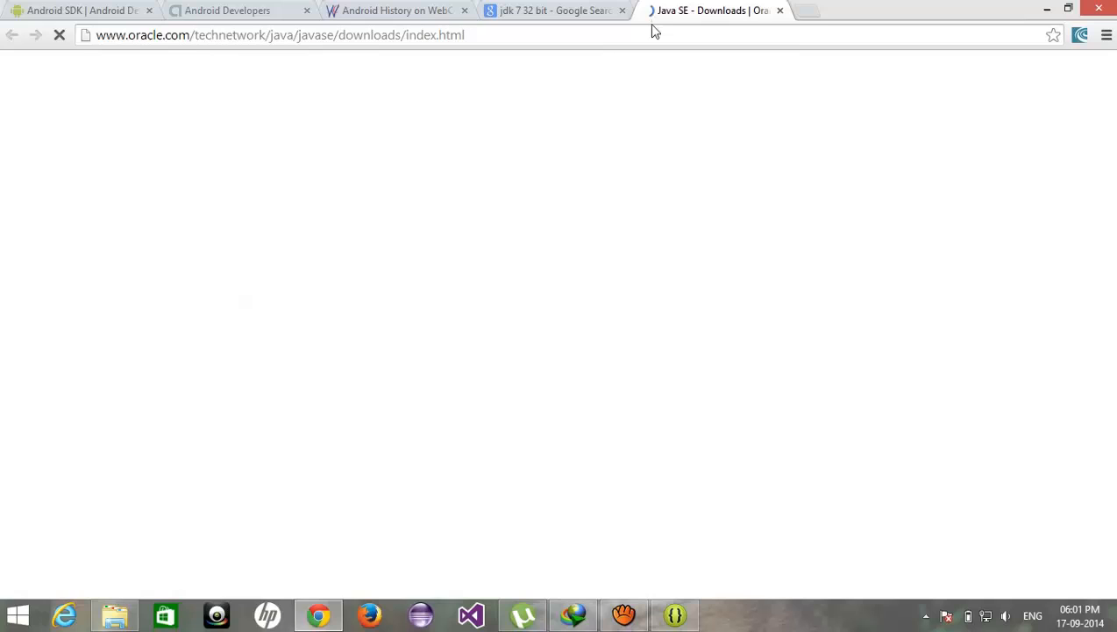
click(553, 11)
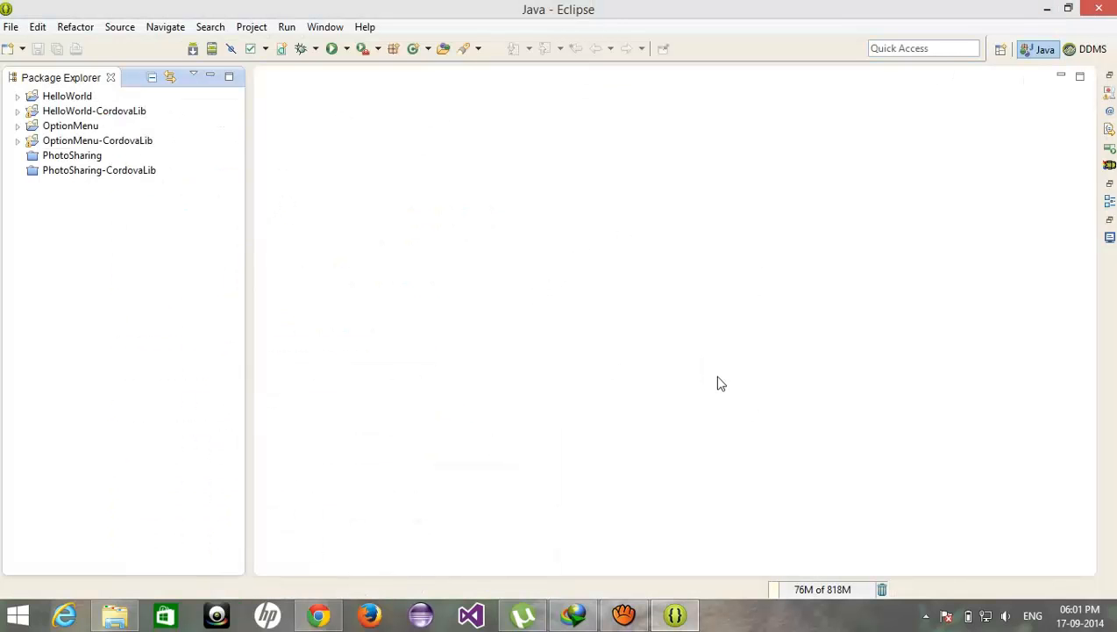
mouse_move(287, 26)
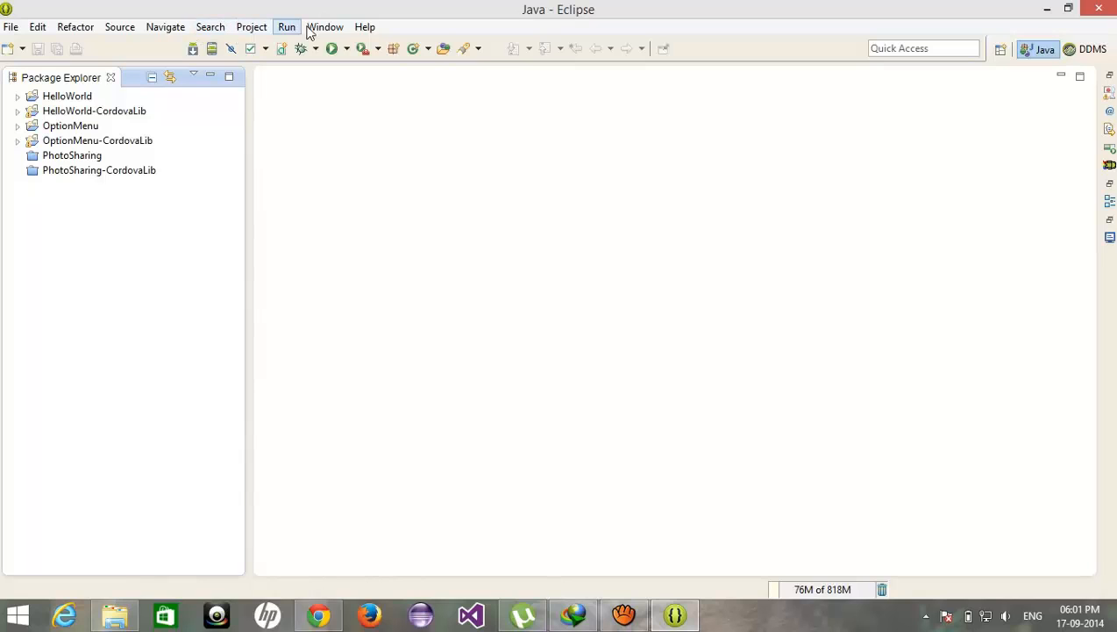
Check the SDK Location path under Window > Preferences > Android, then confirm with OK
click(324, 26)
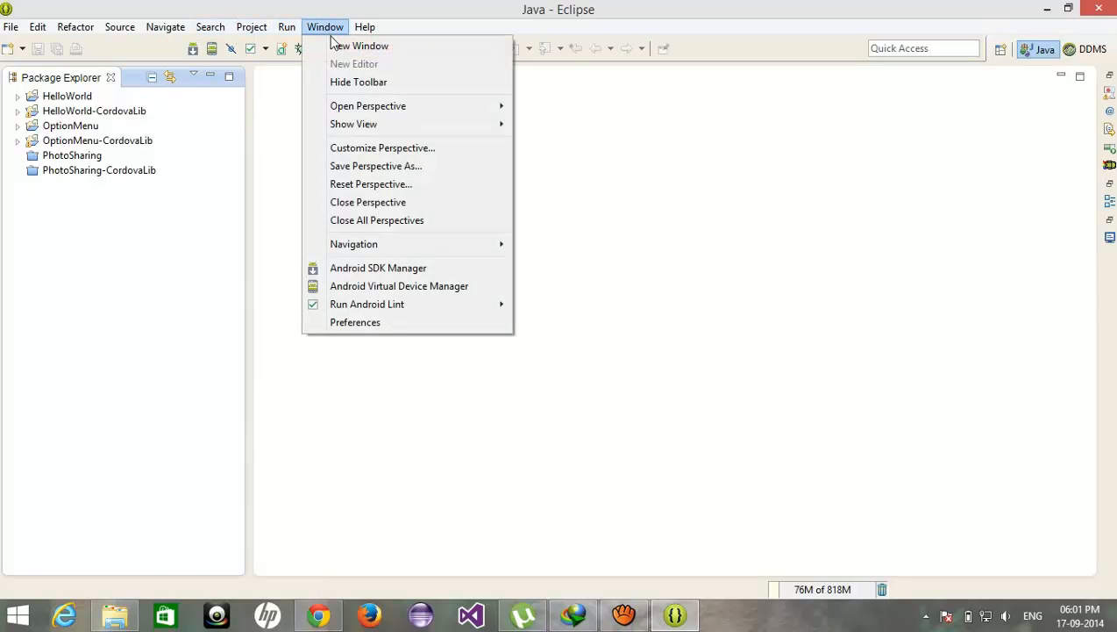
click(364, 26)
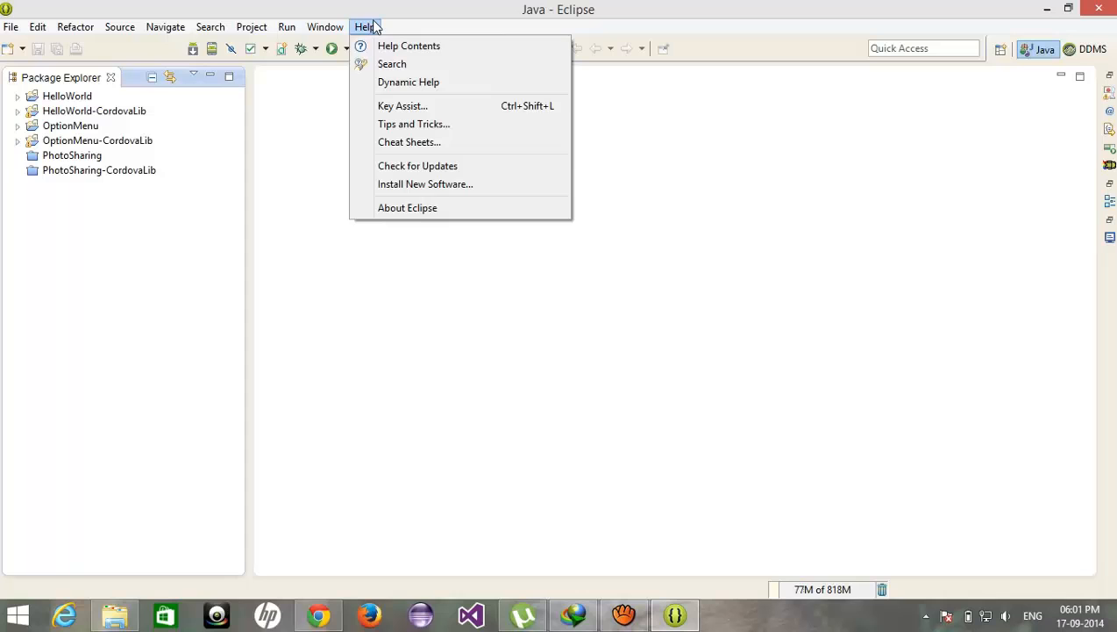
click(324, 26)
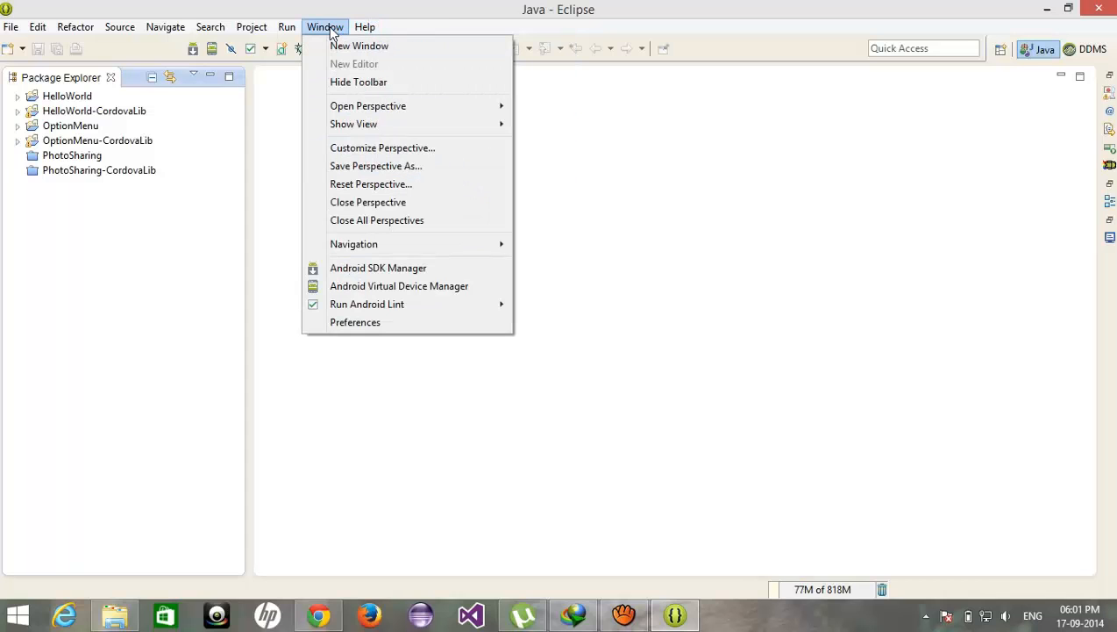
click(355, 322)
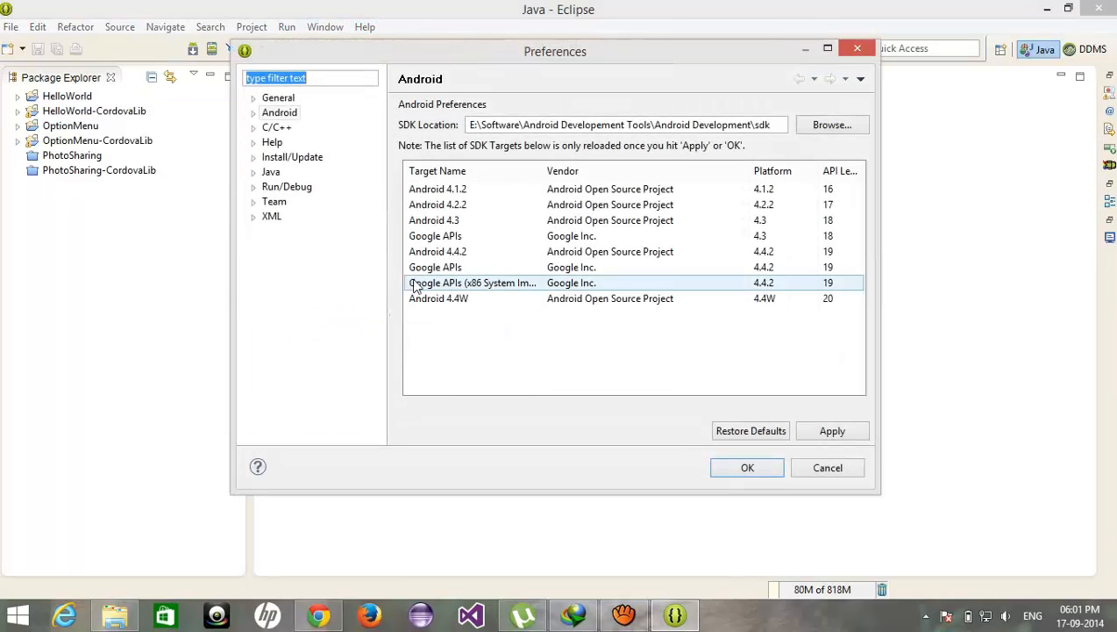
click(645, 124)
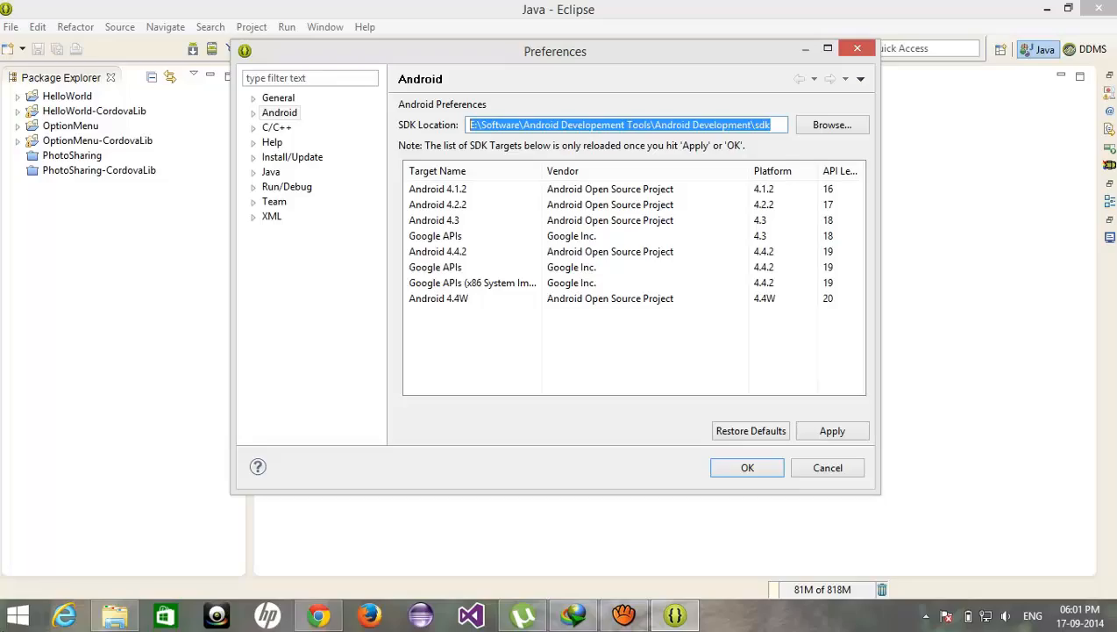
key(Super)
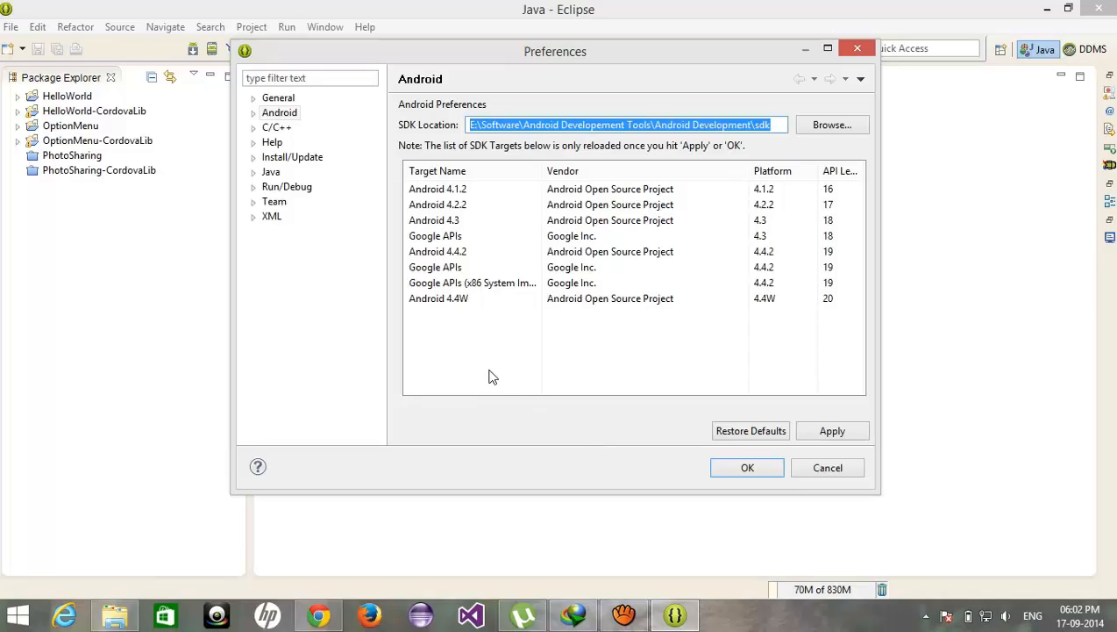
mouse_move(554, 320)
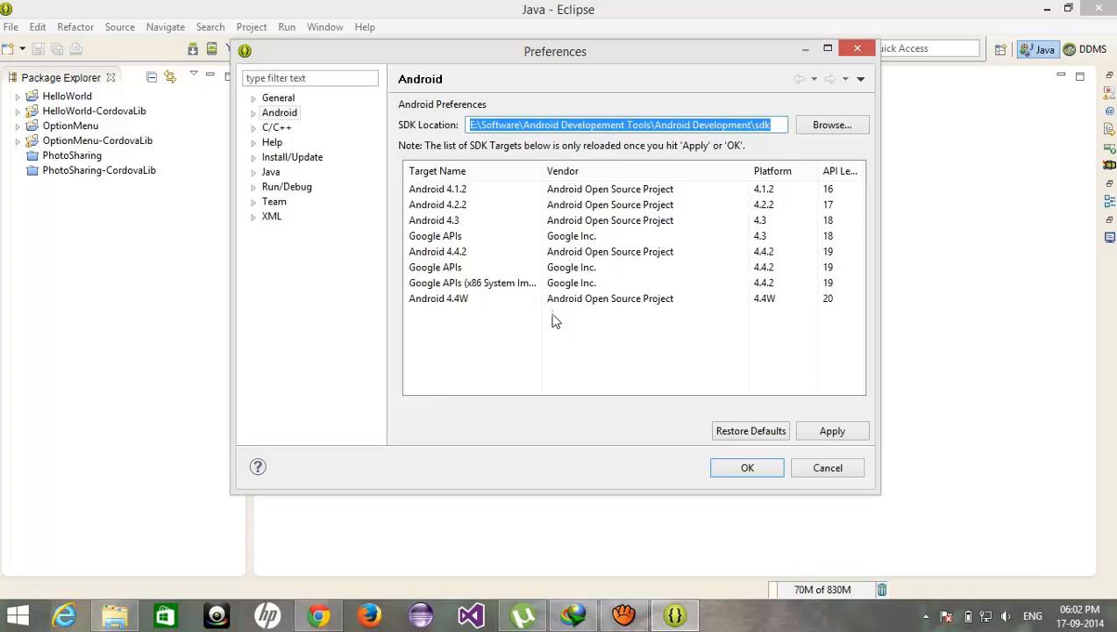
click(725, 123)
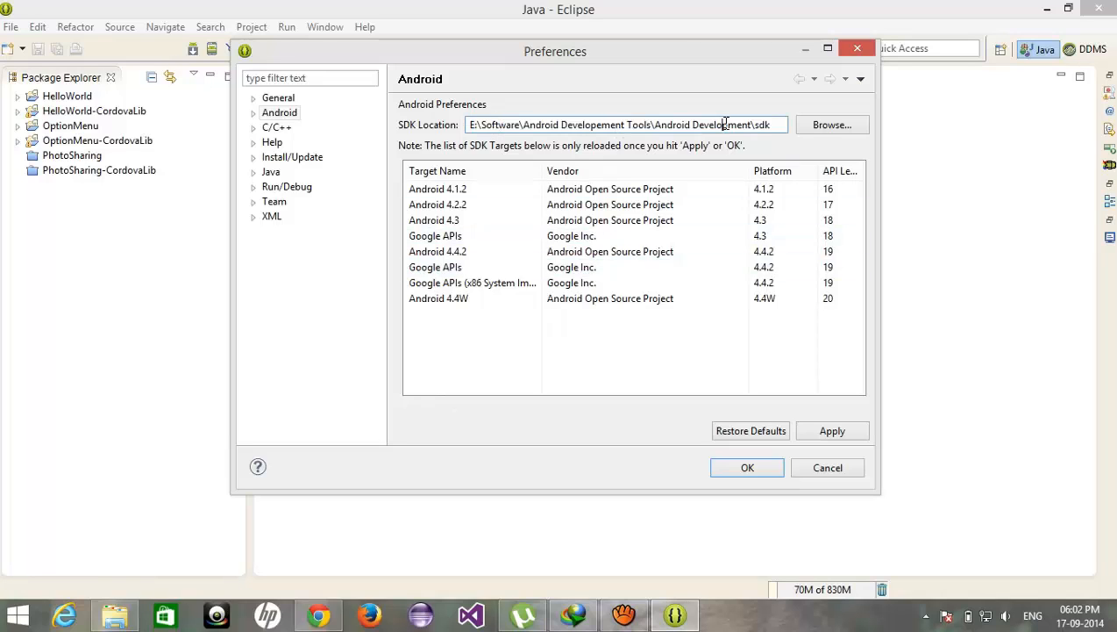
triple_click(623, 124)
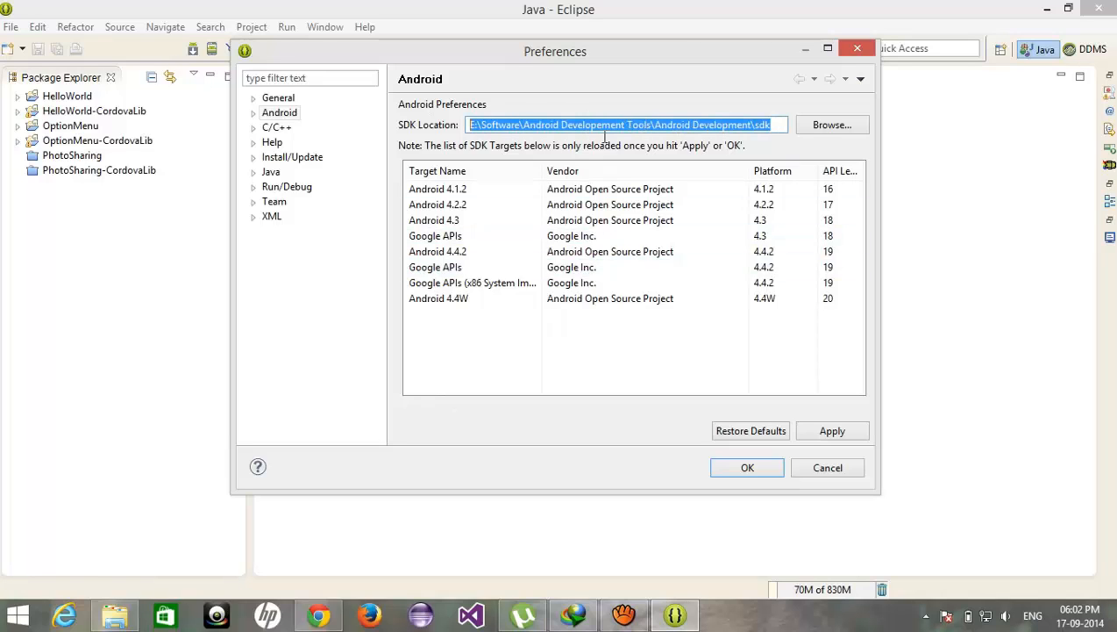
click(747, 467)
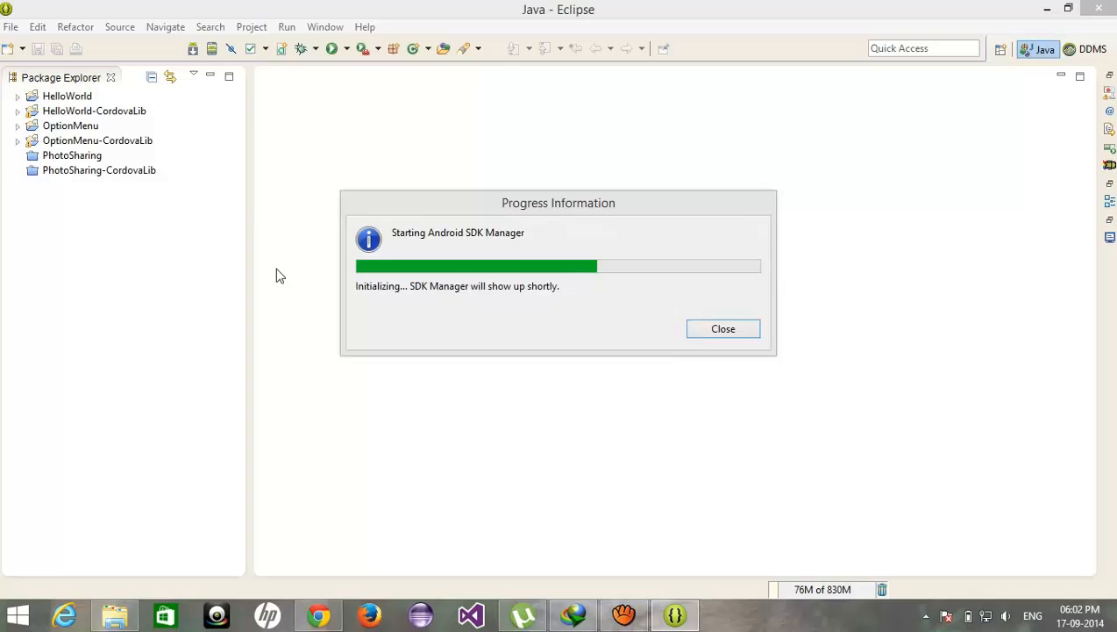
Once packages load, collapse the Tools, Android L and expanded API-level package groups
click(723, 328)
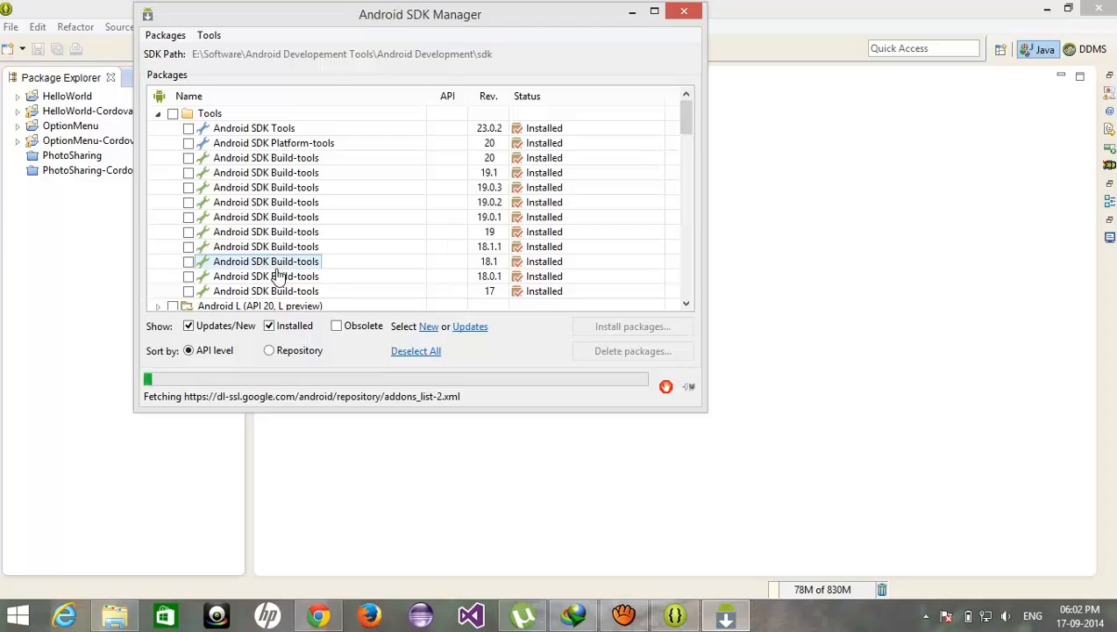
mouse_move(257, 255)
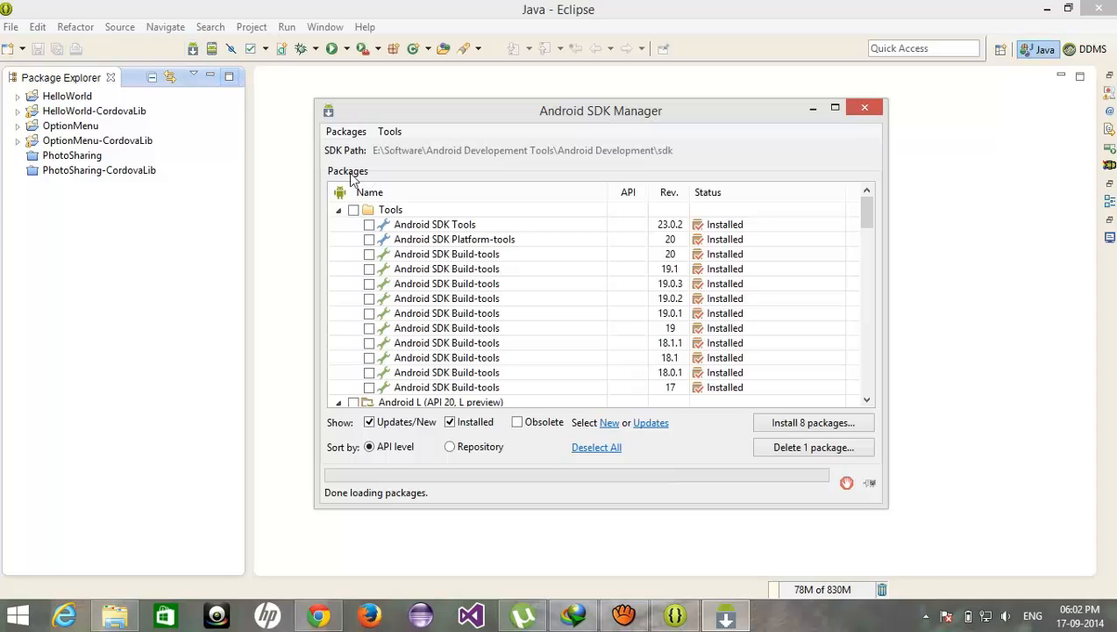
click(338, 224)
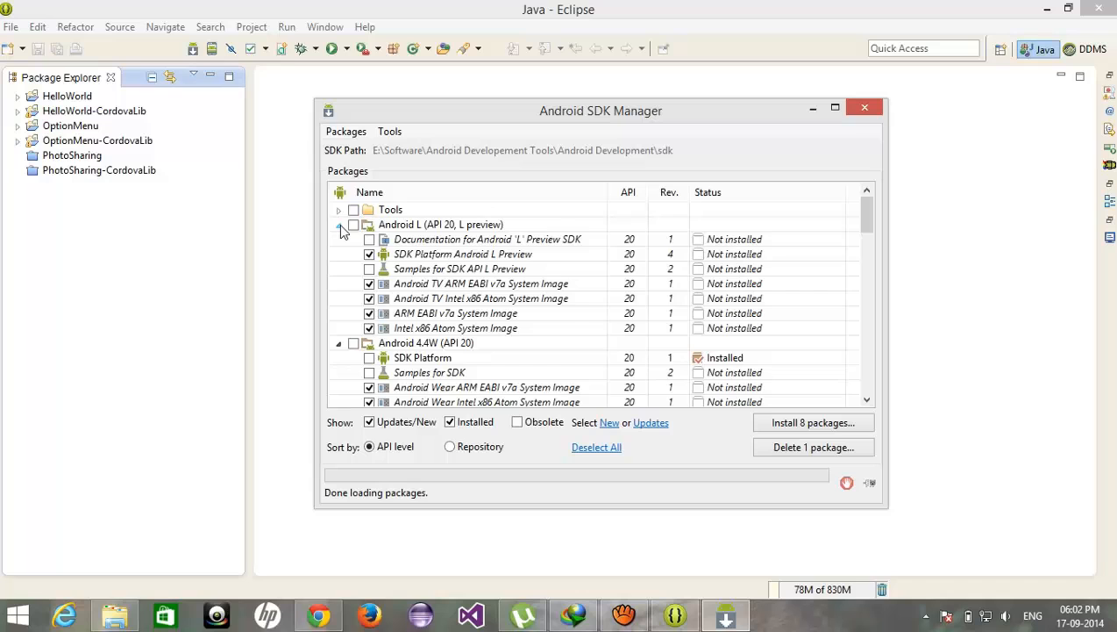
click(338, 224)
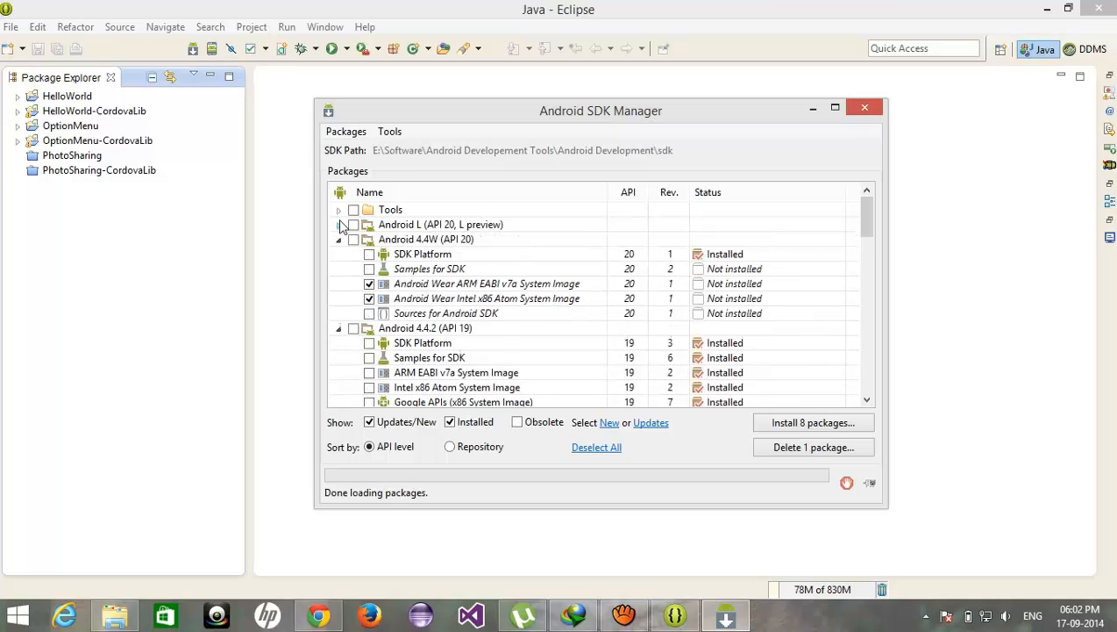
click(339, 238)
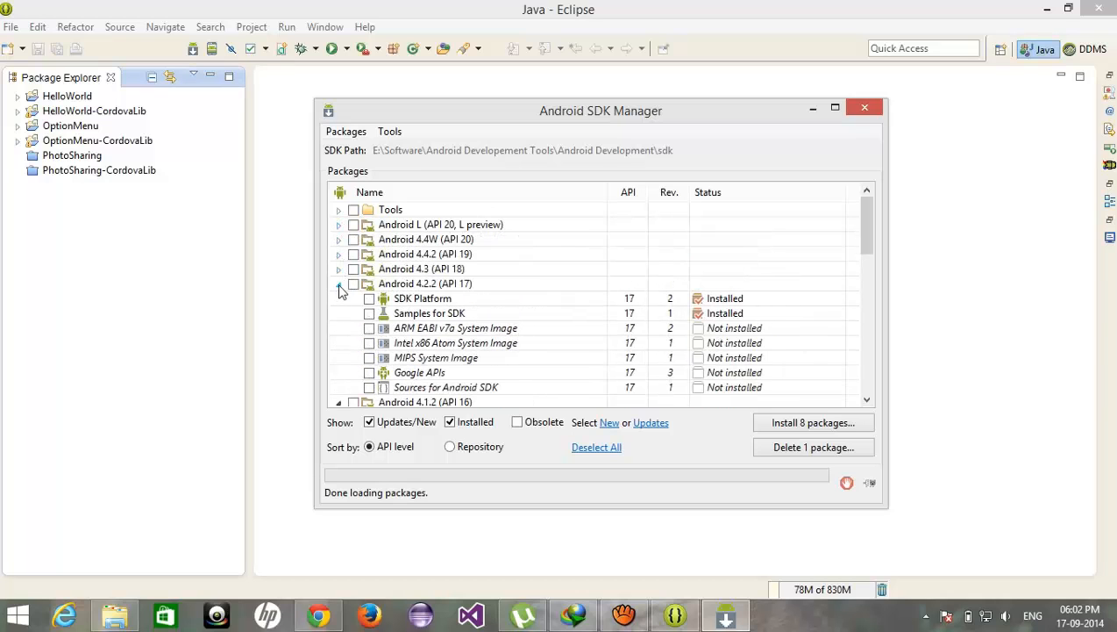
scroll(down, 3)
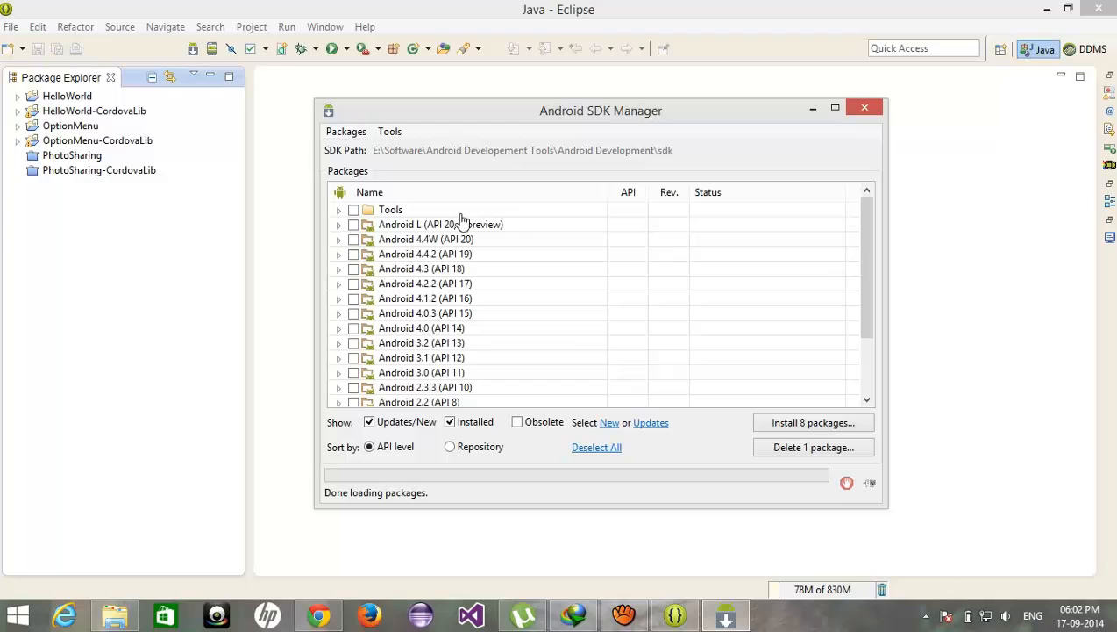
Inspect Android 4.4W, then expand Android 4.3 and tick and untick its packages
click(441, 224)
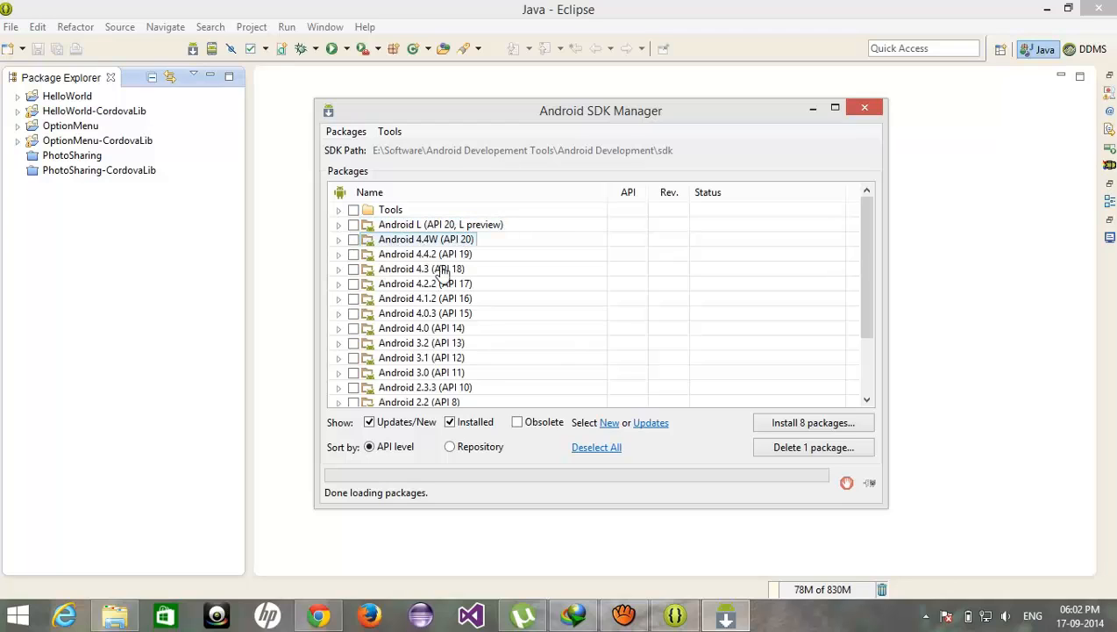
click(339, 268)
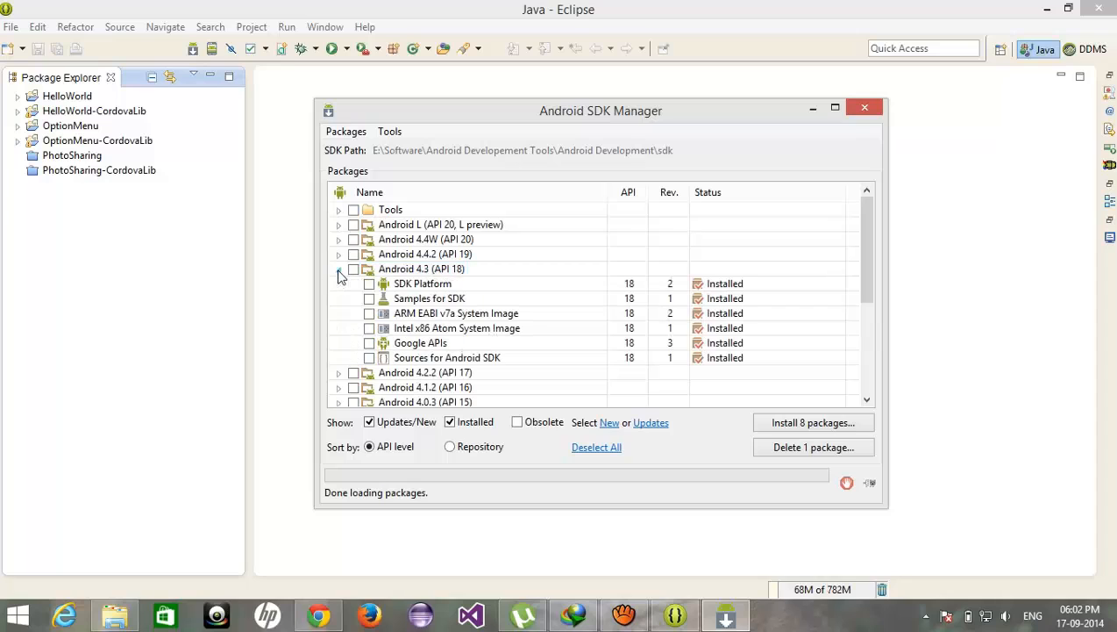
click(353, 268)
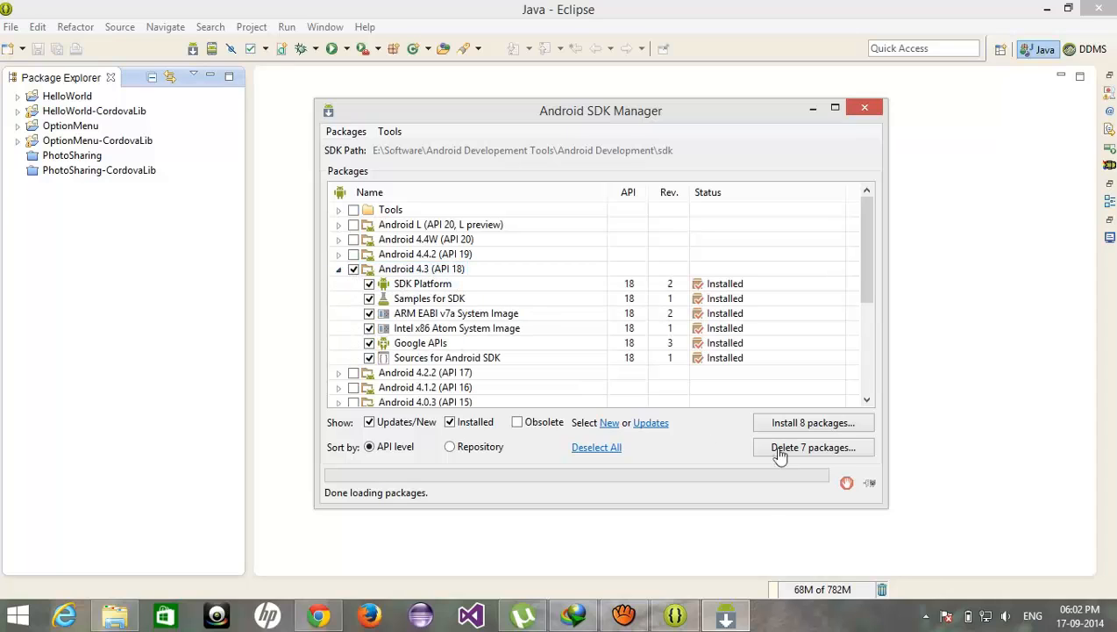
click(338, 268)
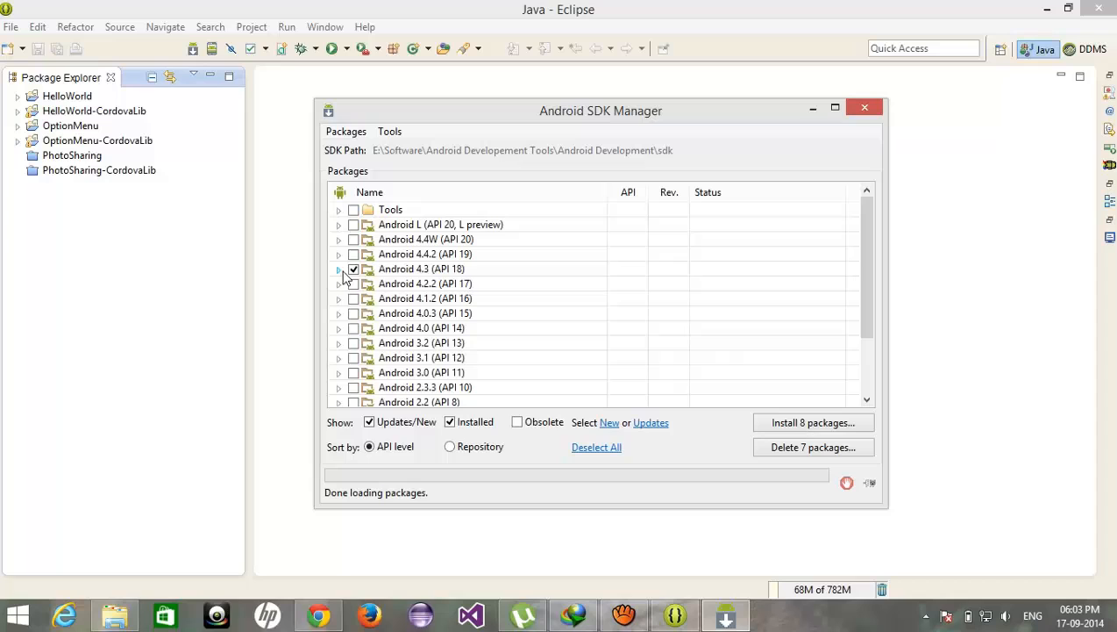
click(338, 253)
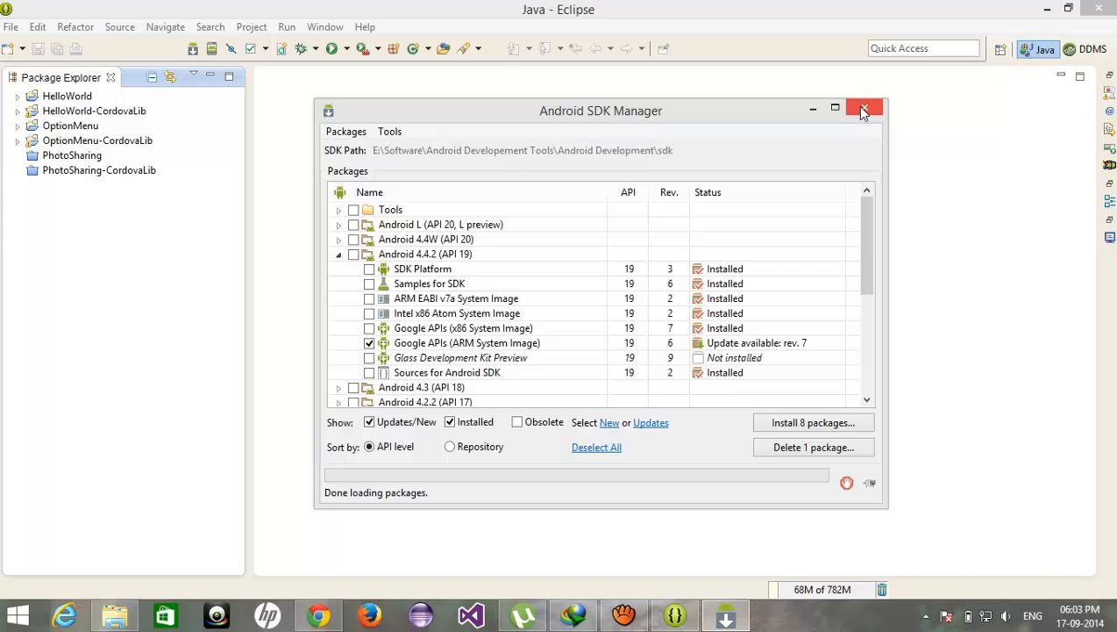
Close SDK Manager, open LogCat, and show Problems with 0 errors and 56 warnings
click(864, 109)
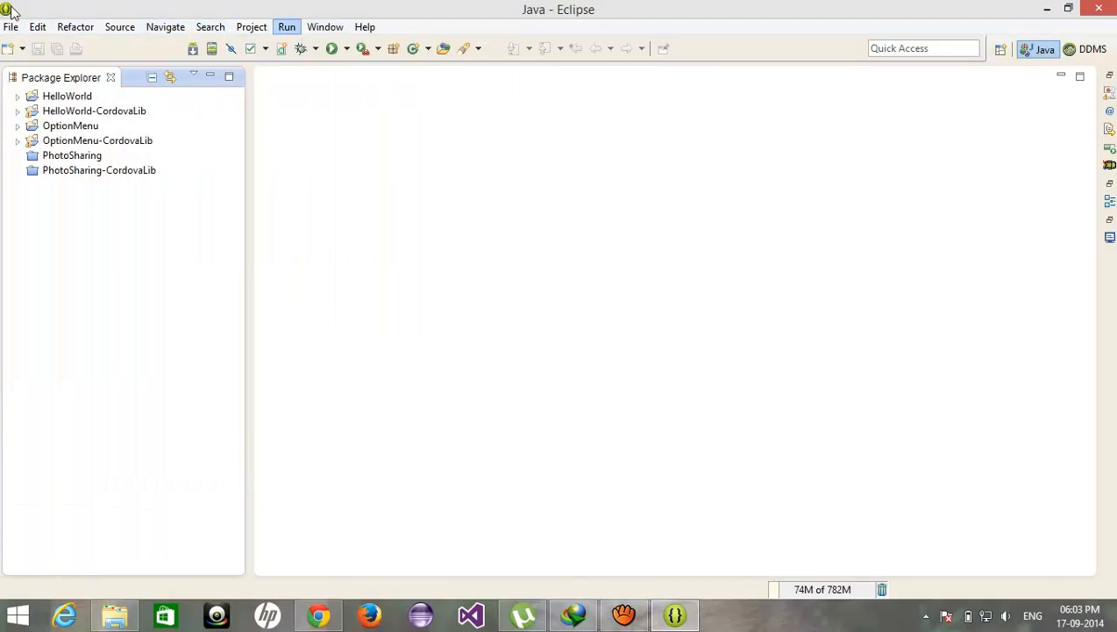
click(11, 27)
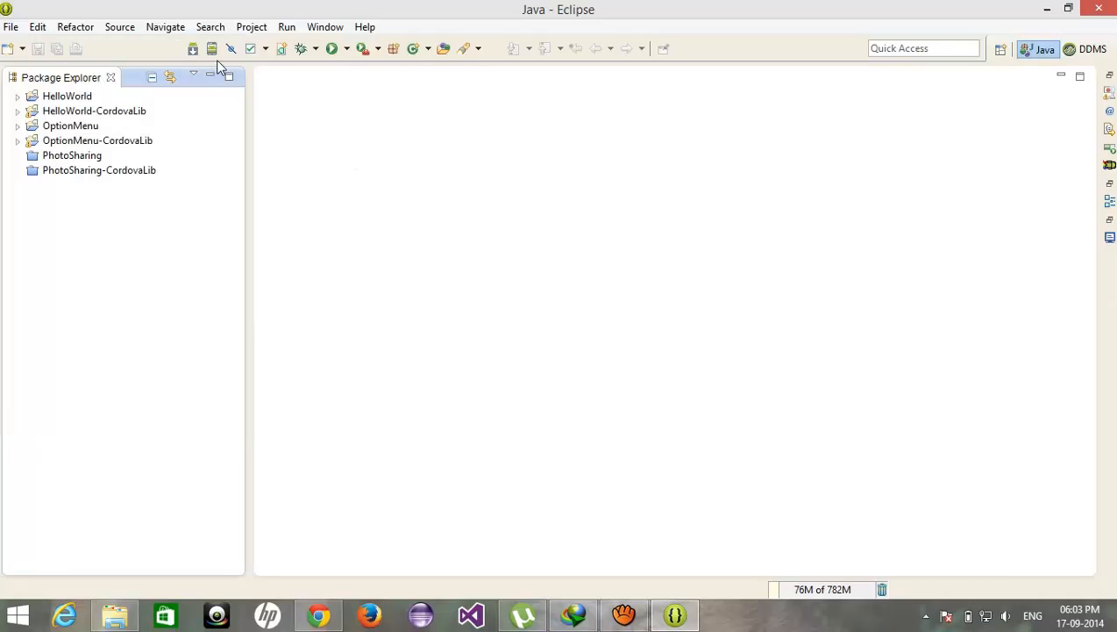
click(1110, 239)
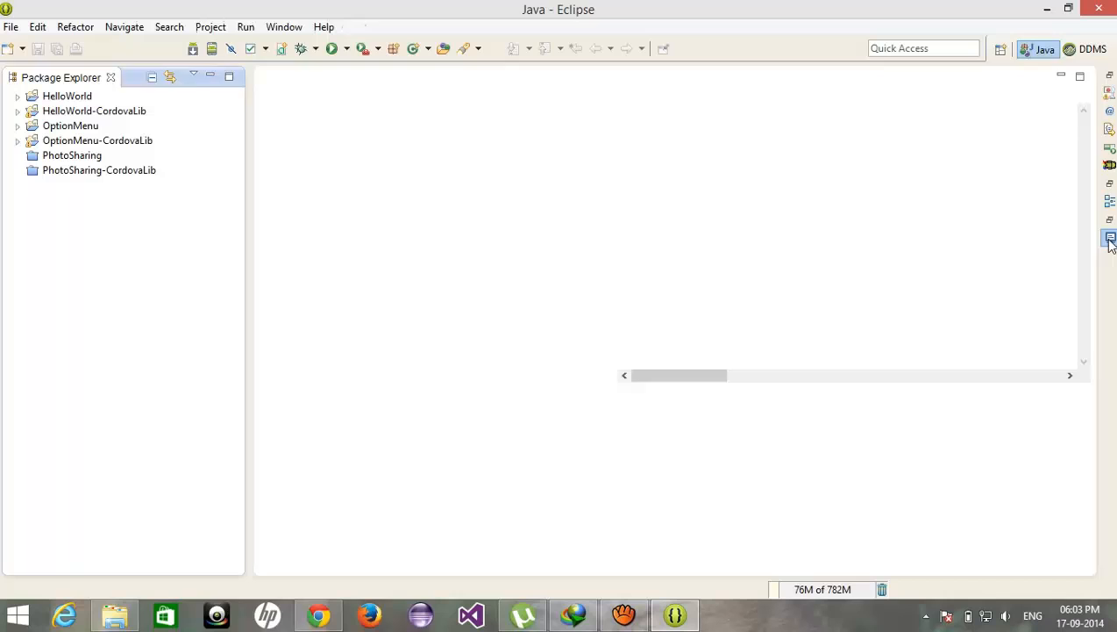
click(1110, 237)
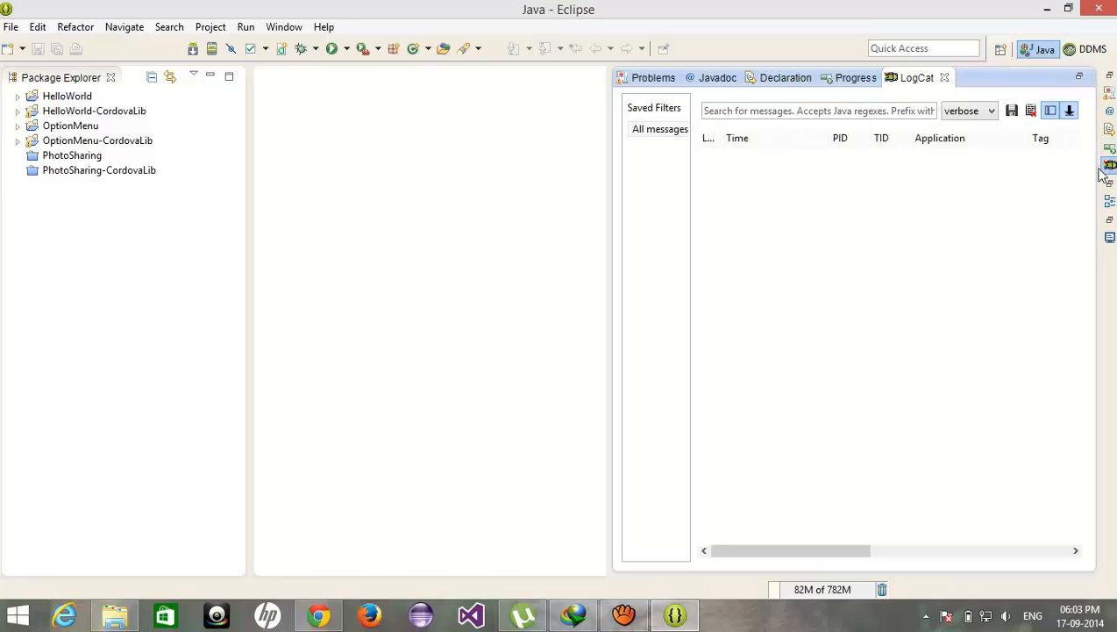
mouse_move(862, 99)
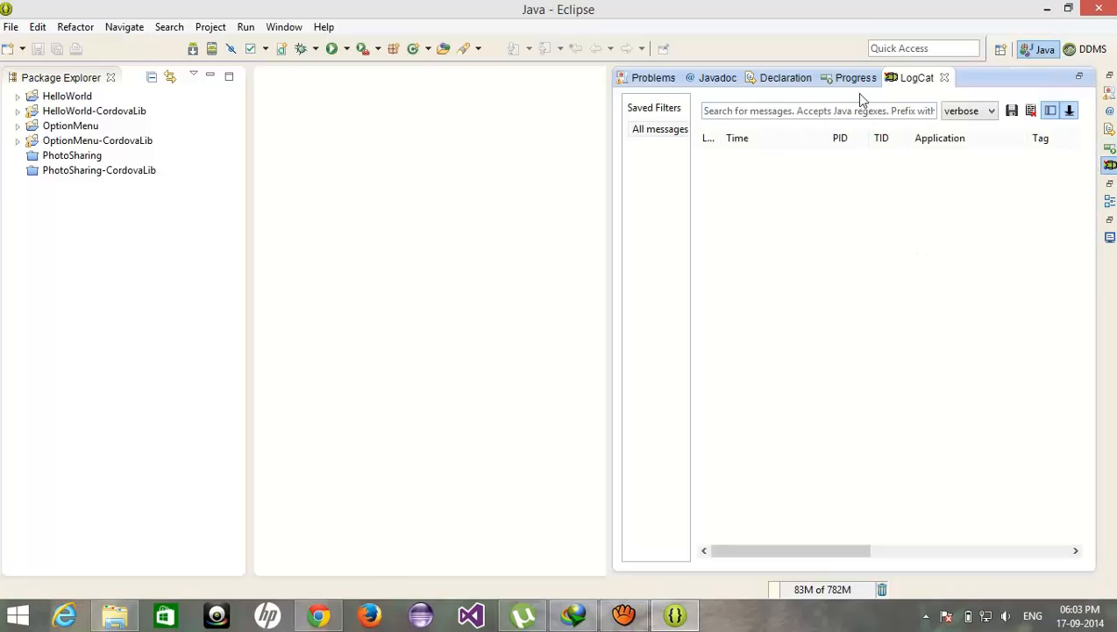
click(653, 77)
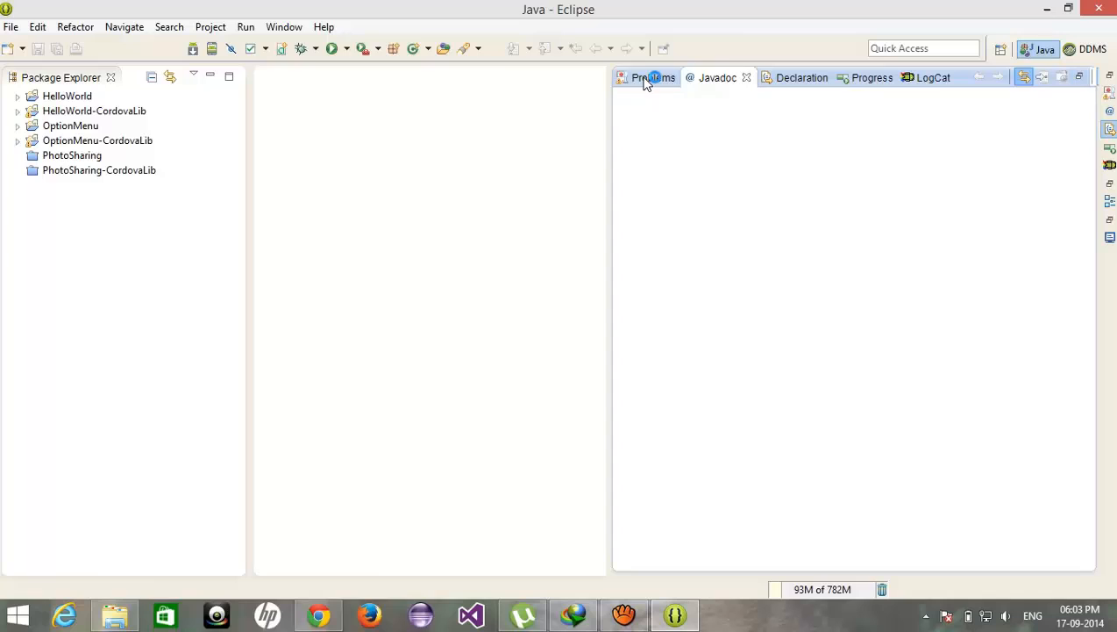
click(653, 77)
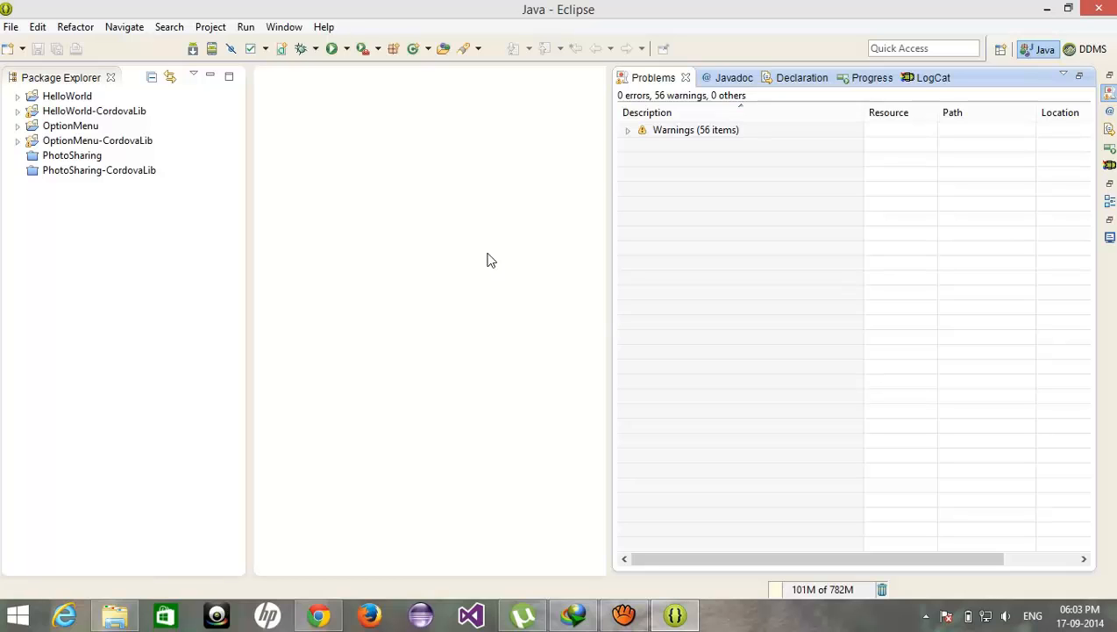
mouse_move(646, 463)
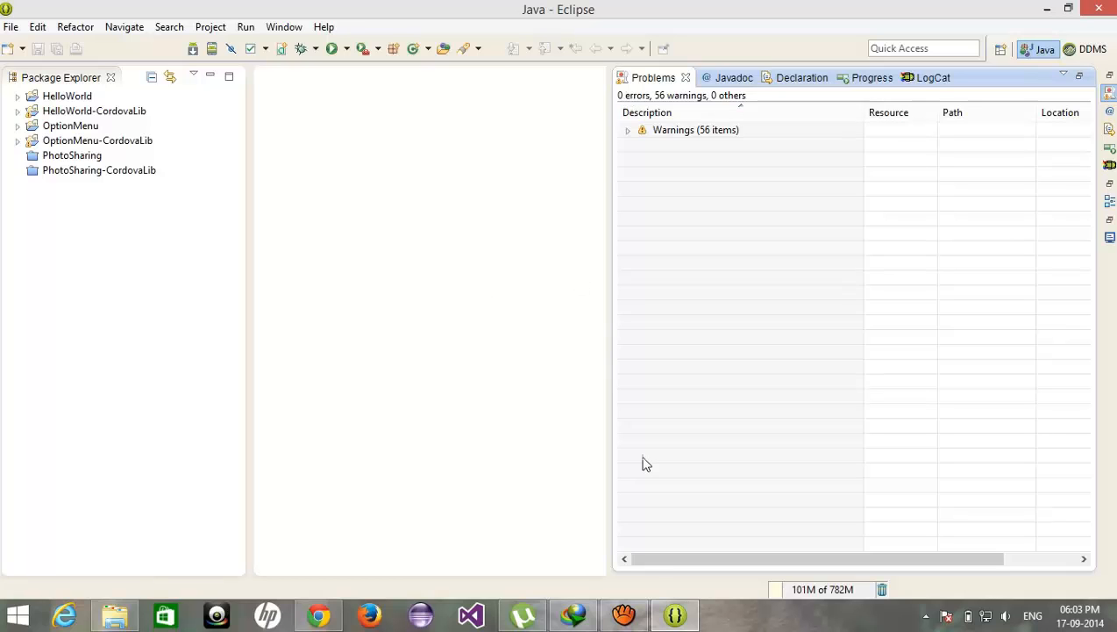